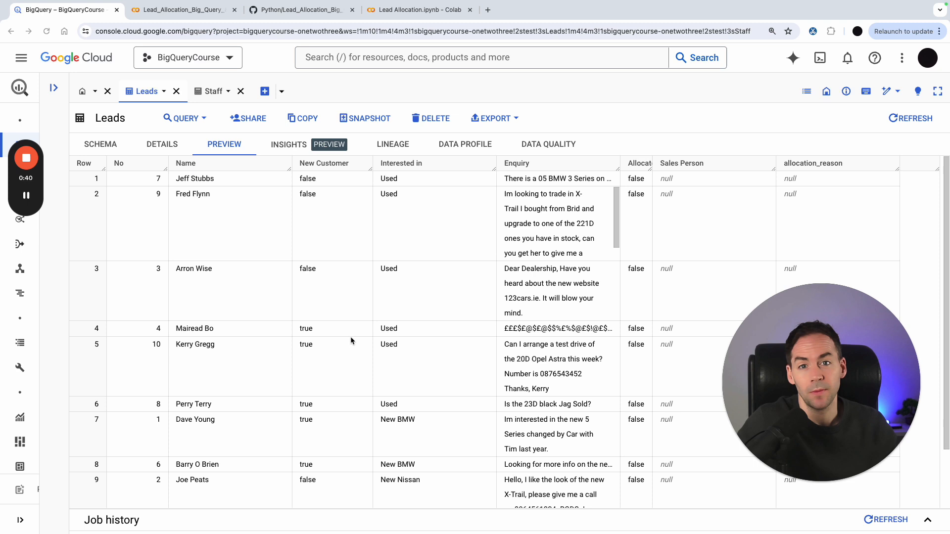
mouse_move(69, 270)
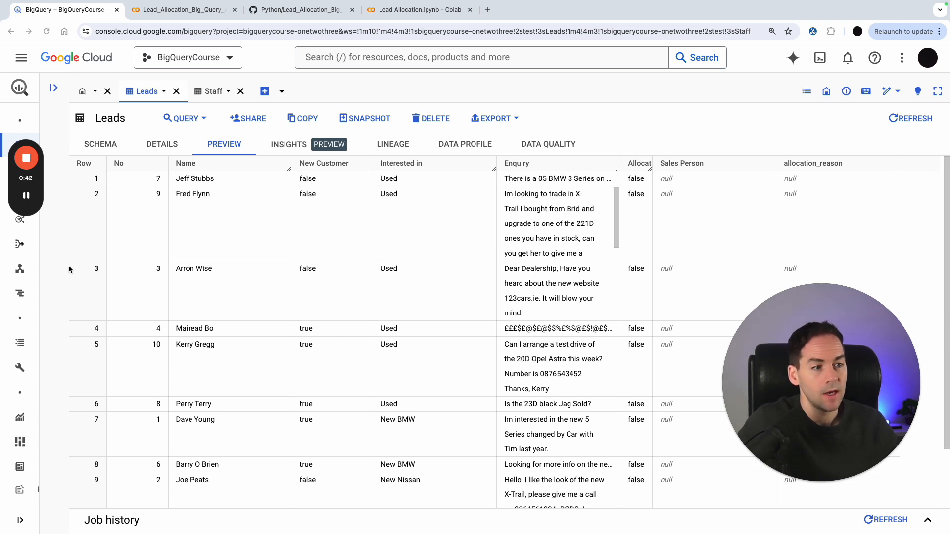
mouse_move(223, 182)
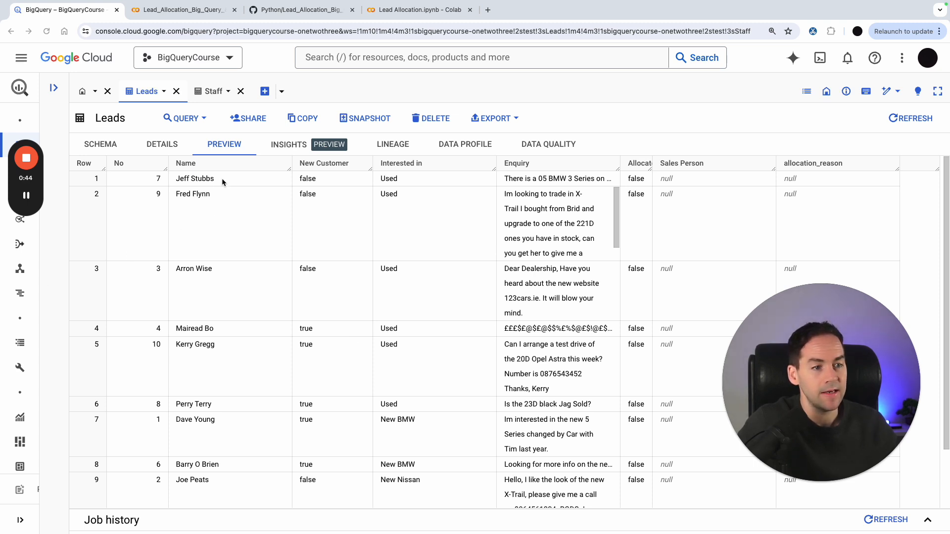
mouse_move(330, 190)
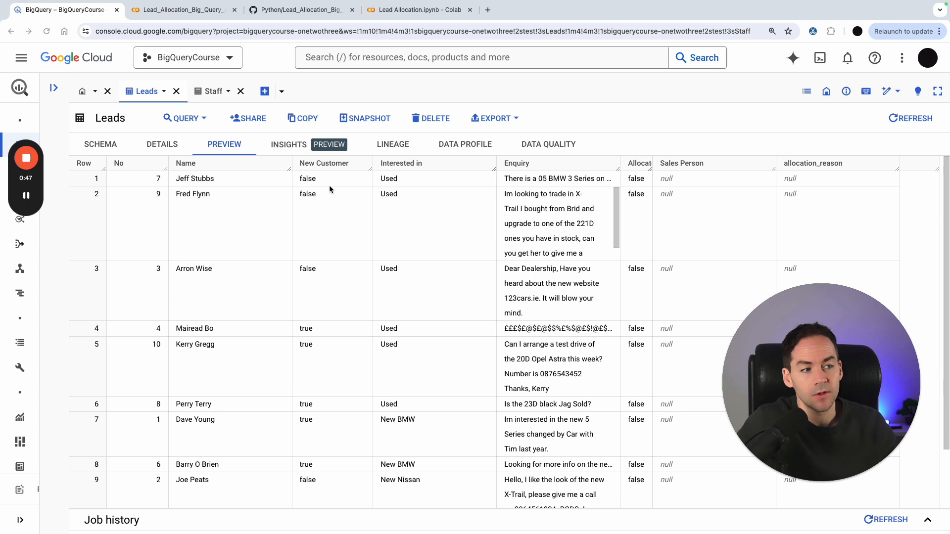
mouse_move(466, 197)
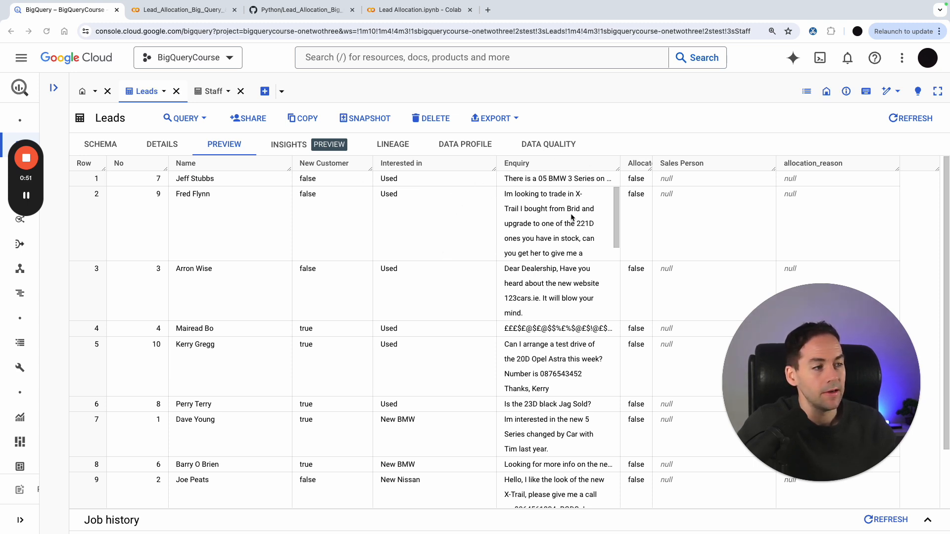
mouse_move(617, 342)
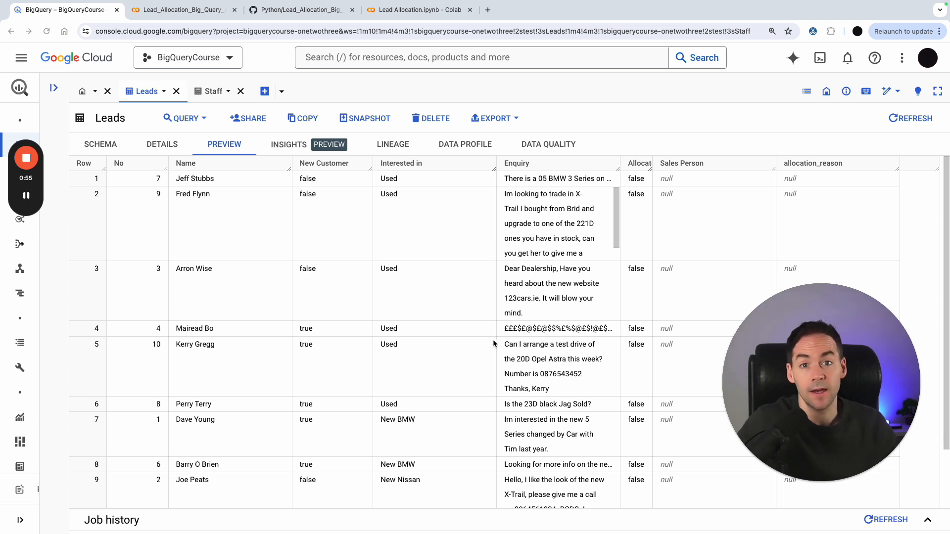
mouse_move(723, 213)
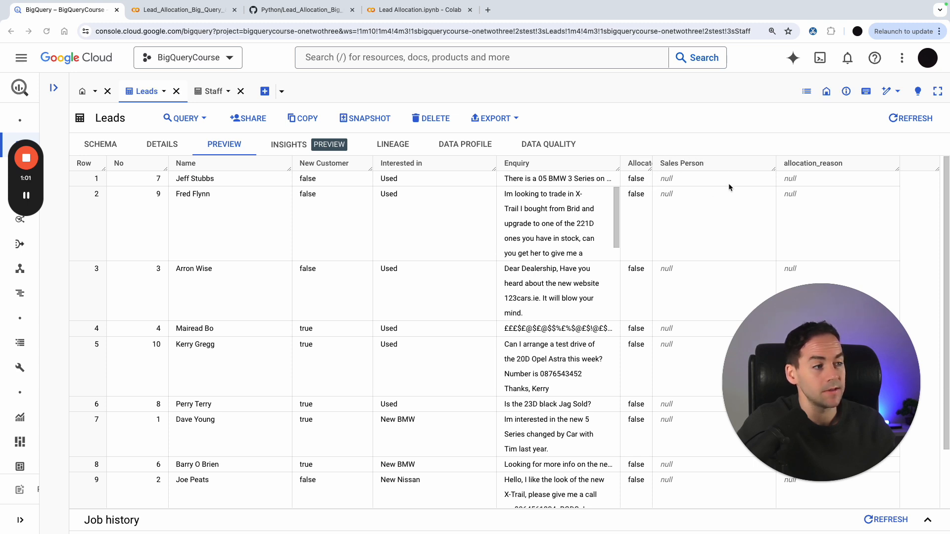
mouse_move(865, 178)
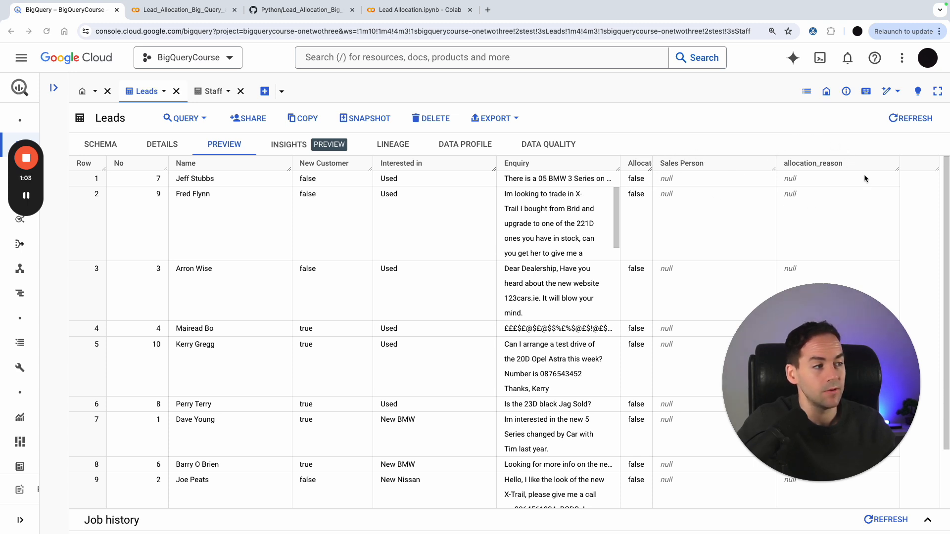
mouse_move(736, 221)
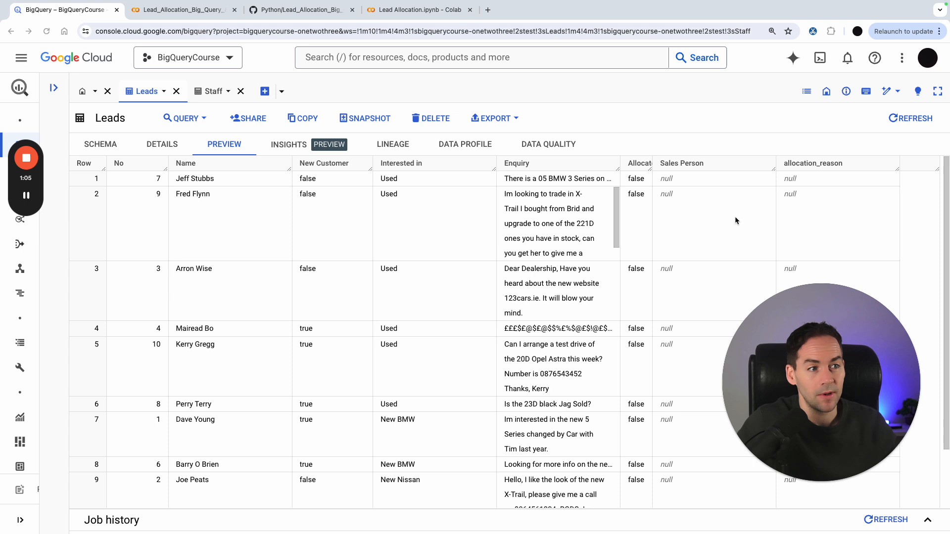
mouse_move(459, 238)
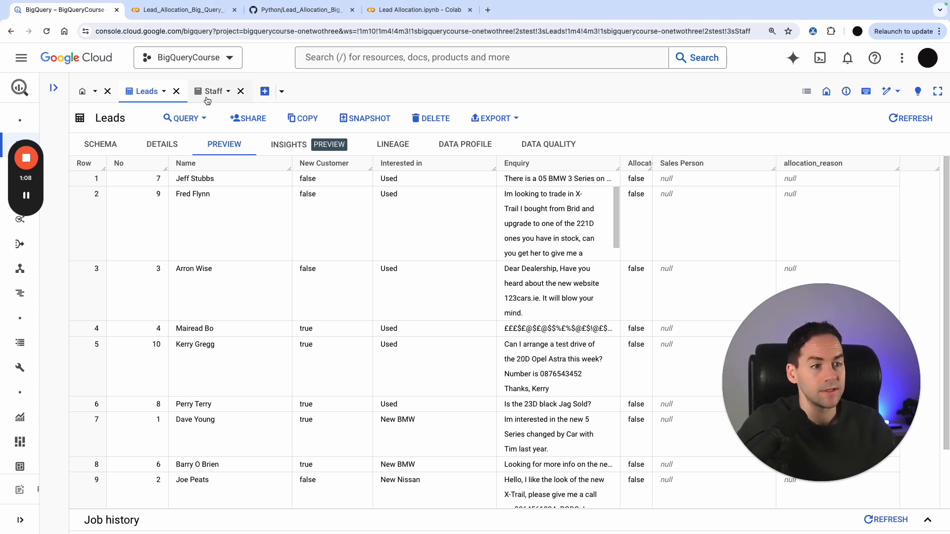
Step: Preview the Staff table listing five salespeople with sales figures, bios and current leads
click(213, 91)
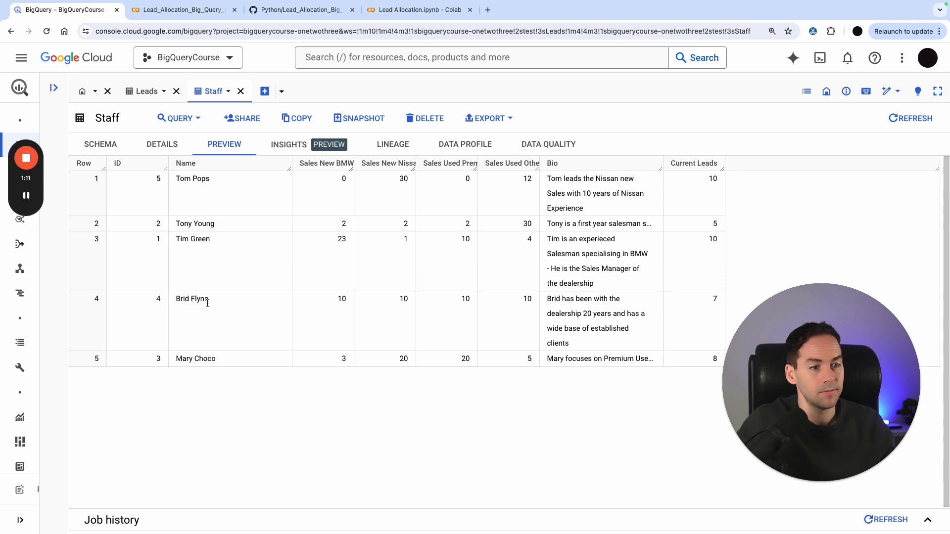
mouse_move(197, 154)
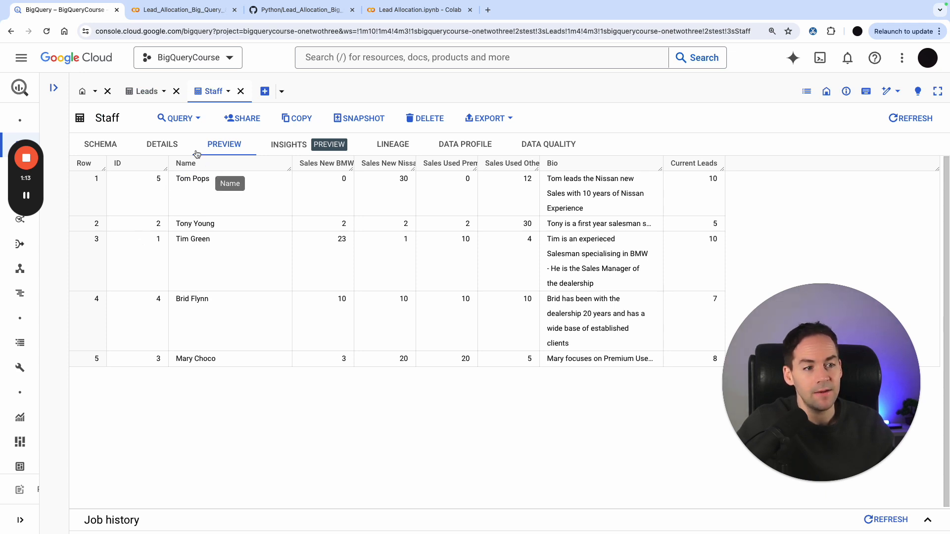
mouse_move(358, 184)
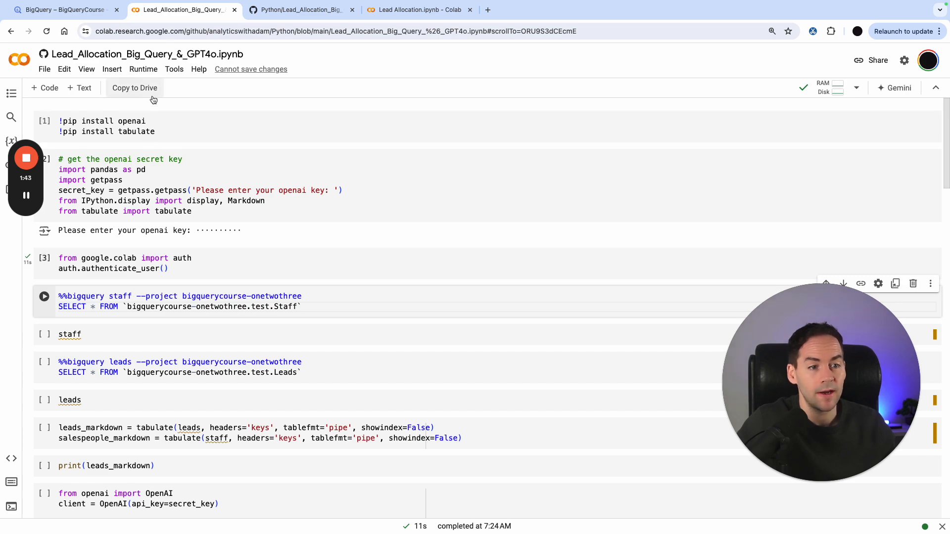
Step: Open the notebook in Colab and run the query loading the Staff table
click(298, 10)
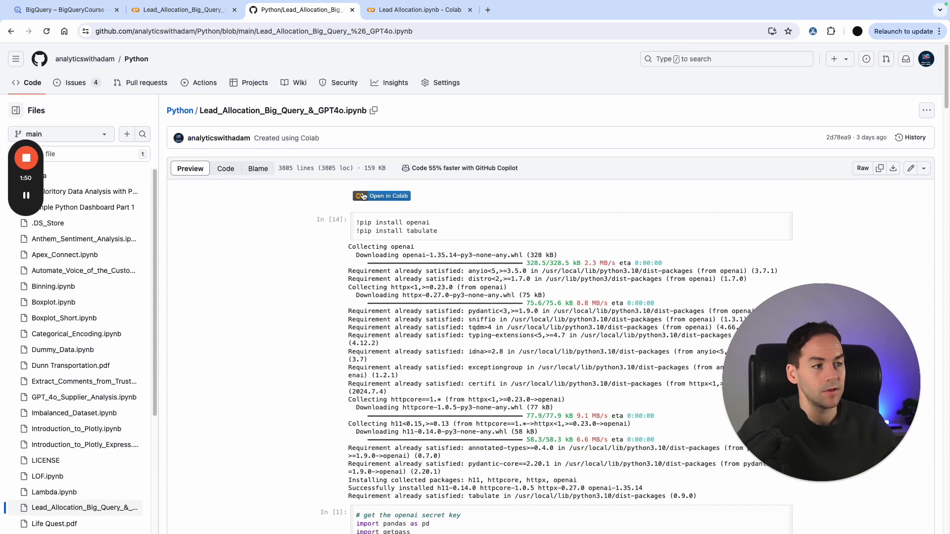
click(381, 196)
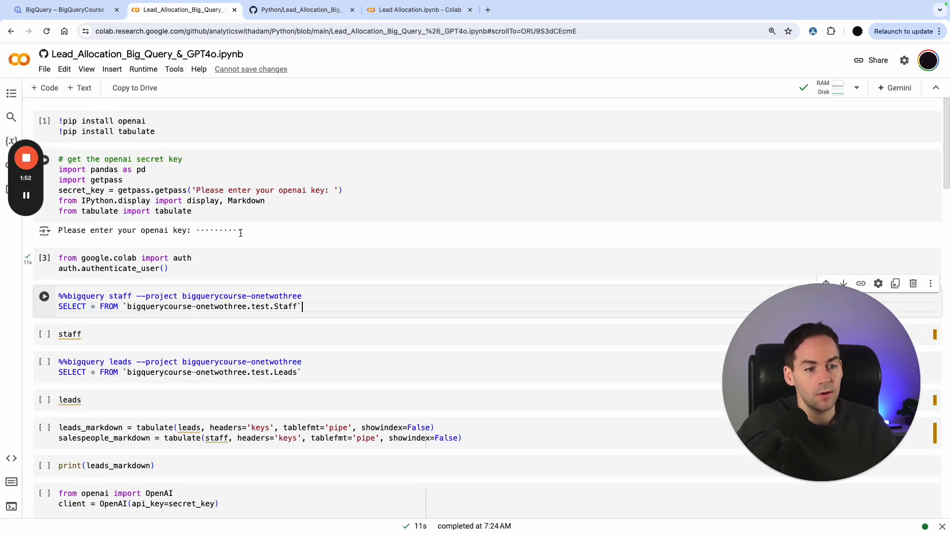
scroll(down, 3)
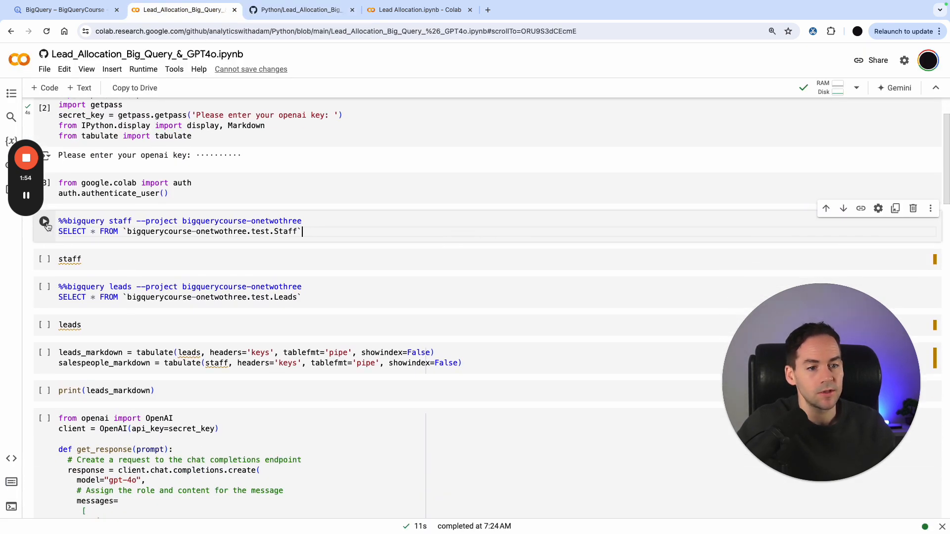
click(44, 221)
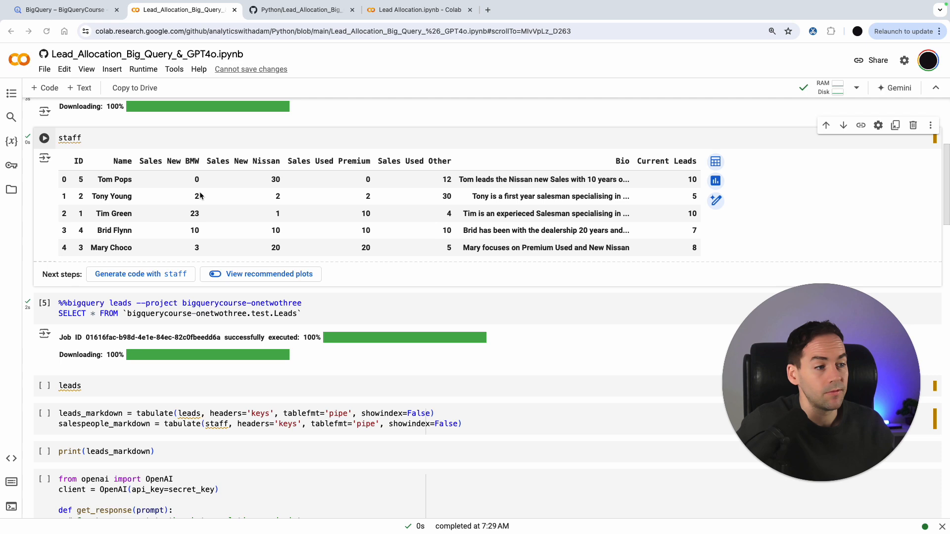
mouse_move(49, 389)
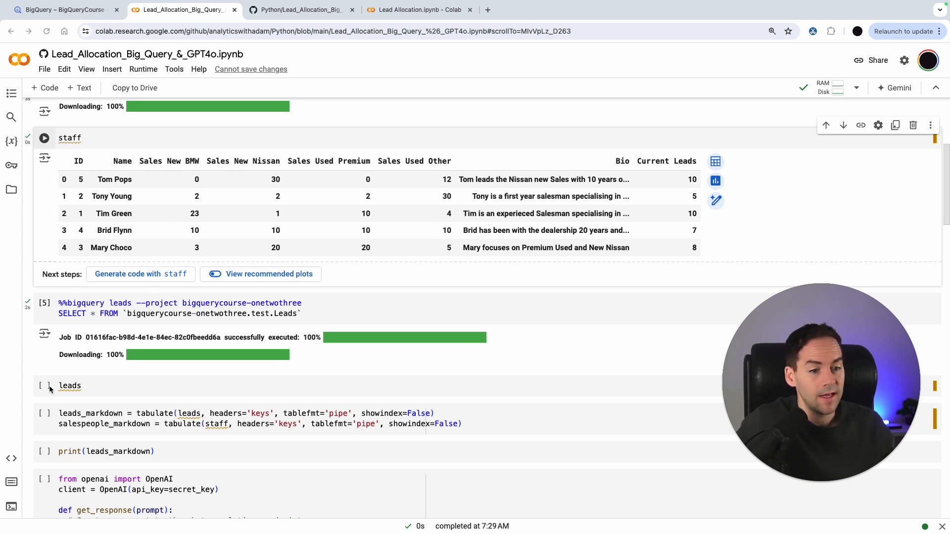
Step: Display the loaded Leads data, showing ten unallocated leads
scroll(down, 3)
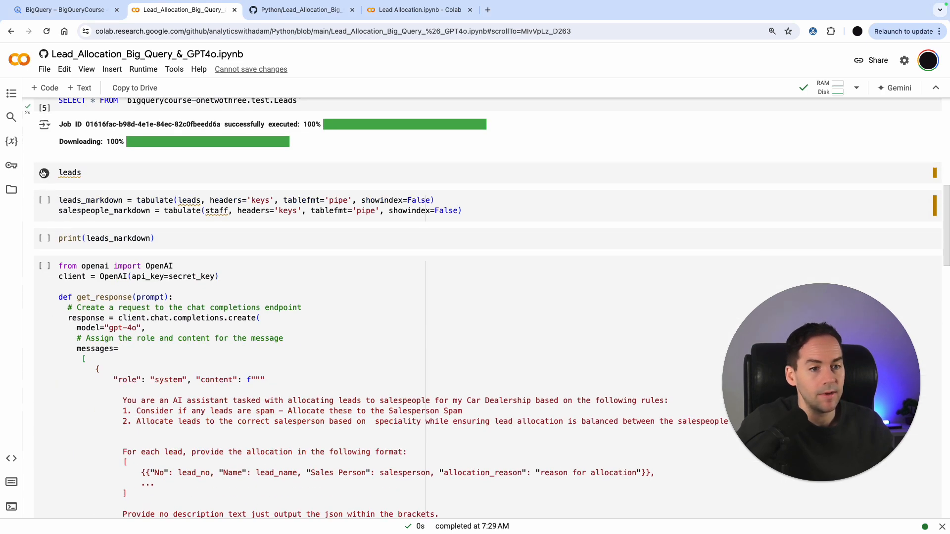
click(43, 173)
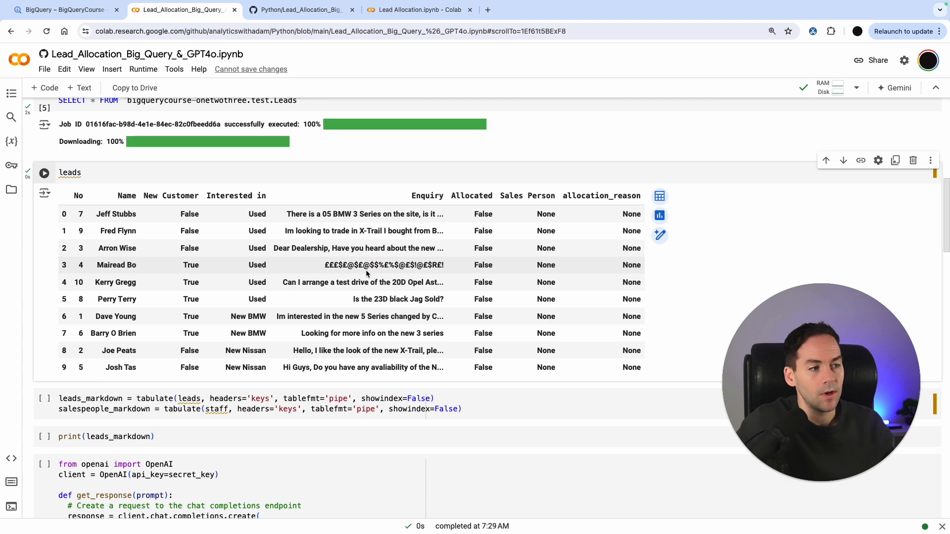
scroll(up, 3)
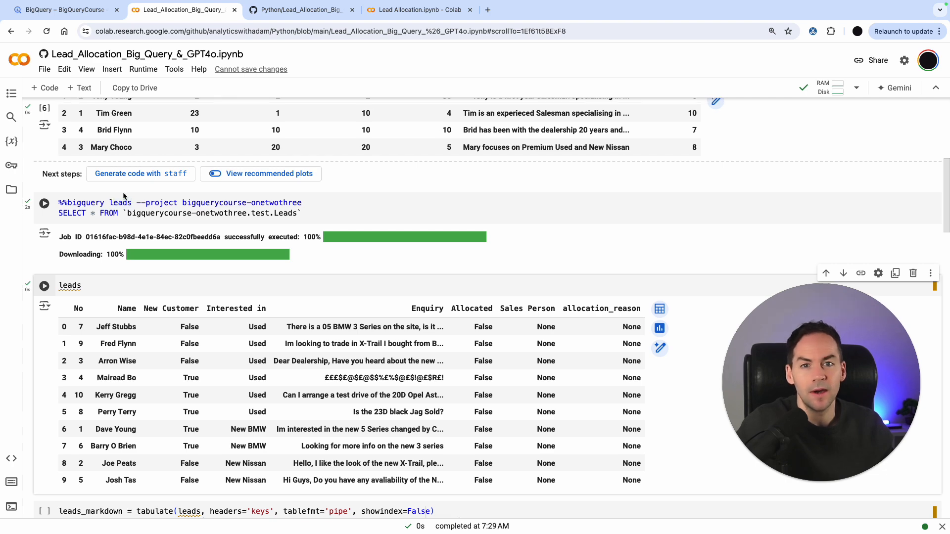
scroll(down, 3)
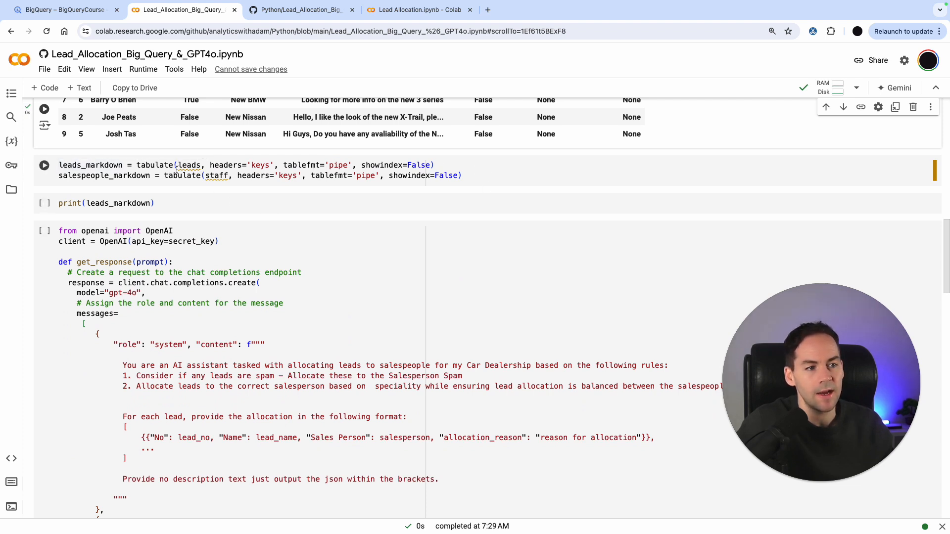
click(44, 165)
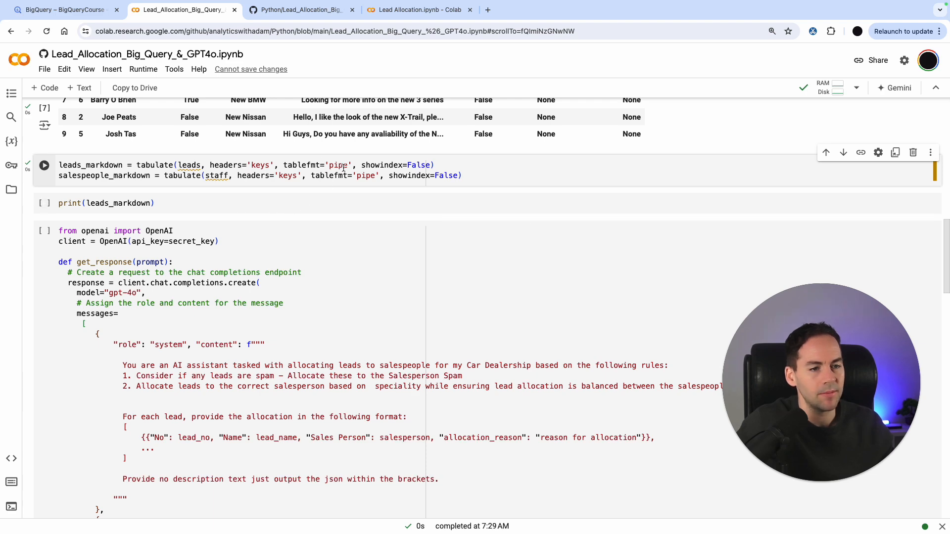
click(43, 165)
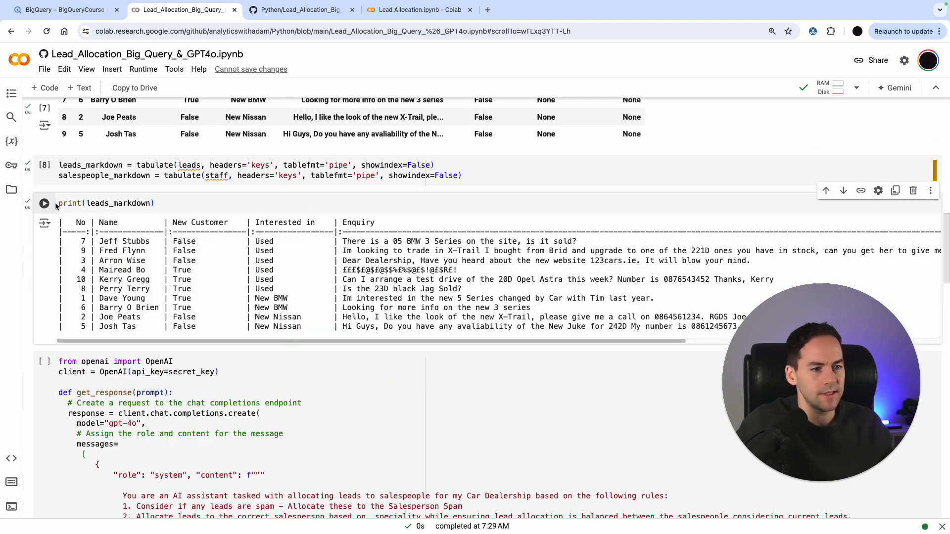
scroll(down, 3)
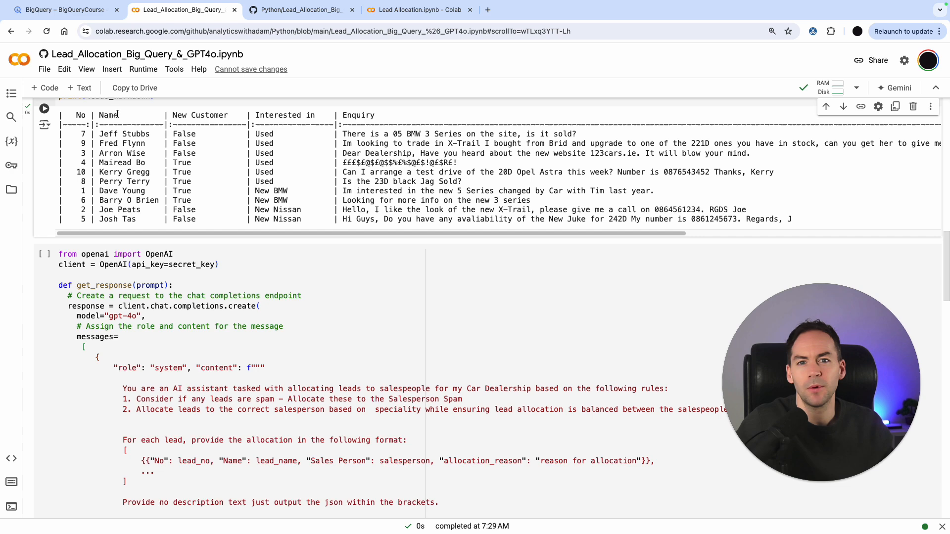
scroll(down, 3)
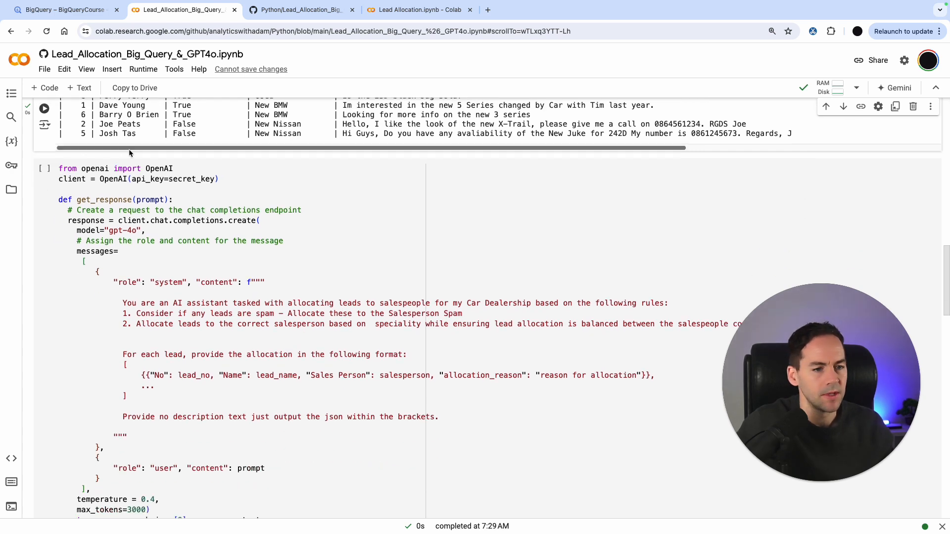
scroll(down, 3)
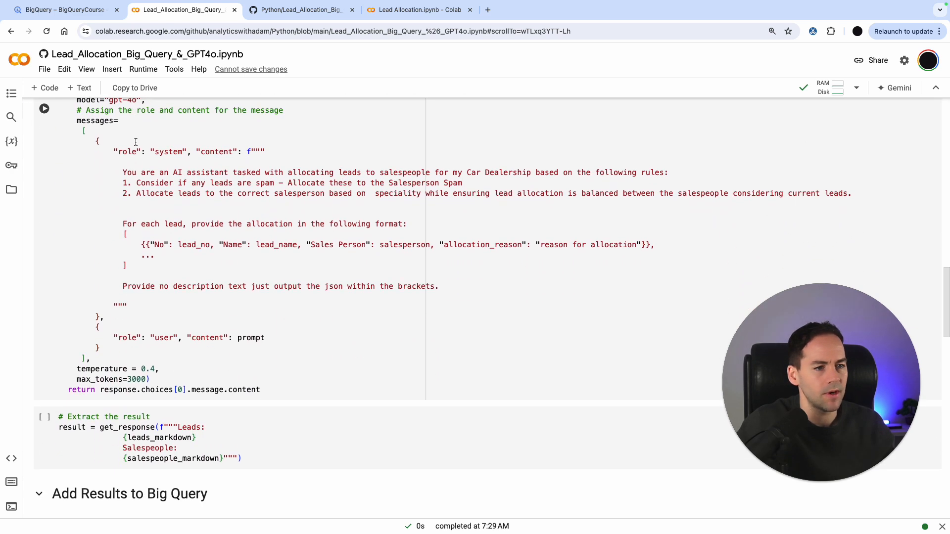
scroll(up, 3)
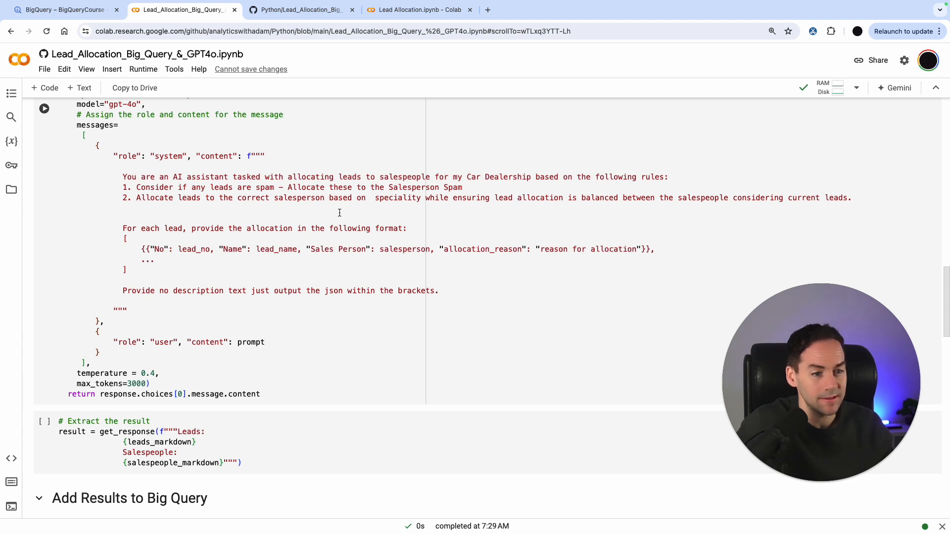
scroll(down, 3)
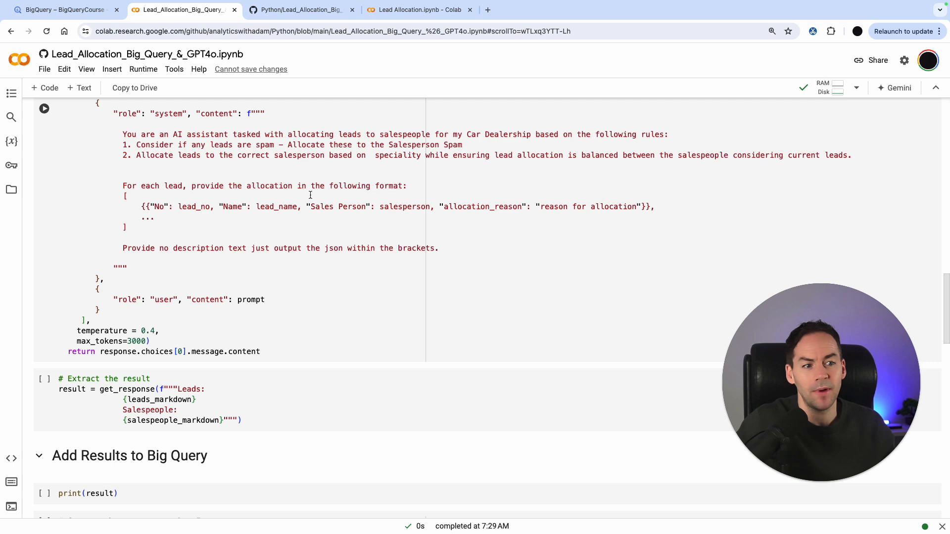
mouse_move(89, 316)
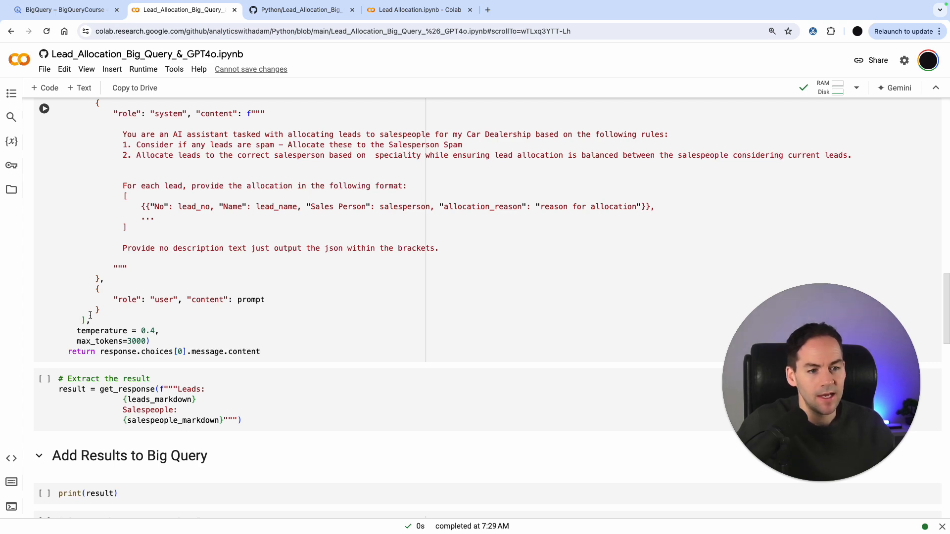
scroll(up, 3)
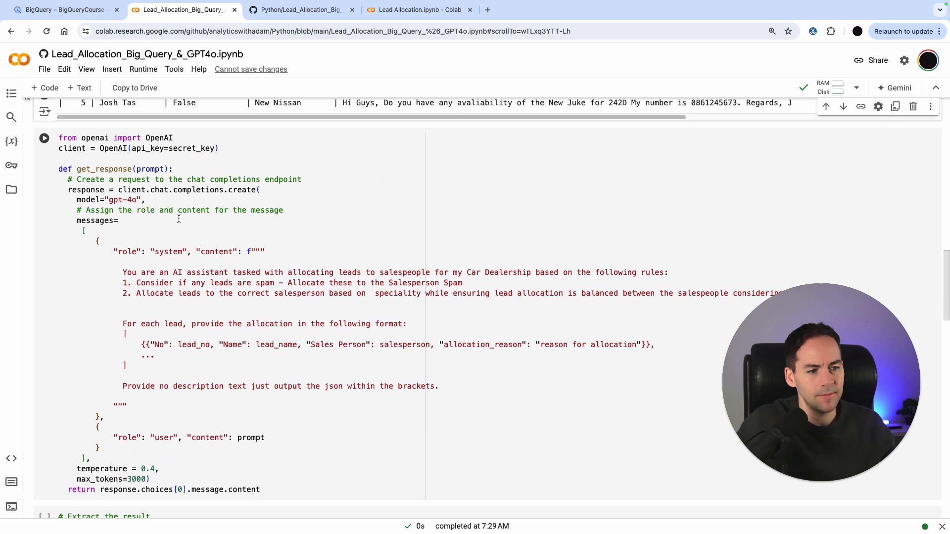
scroll(down, 3)
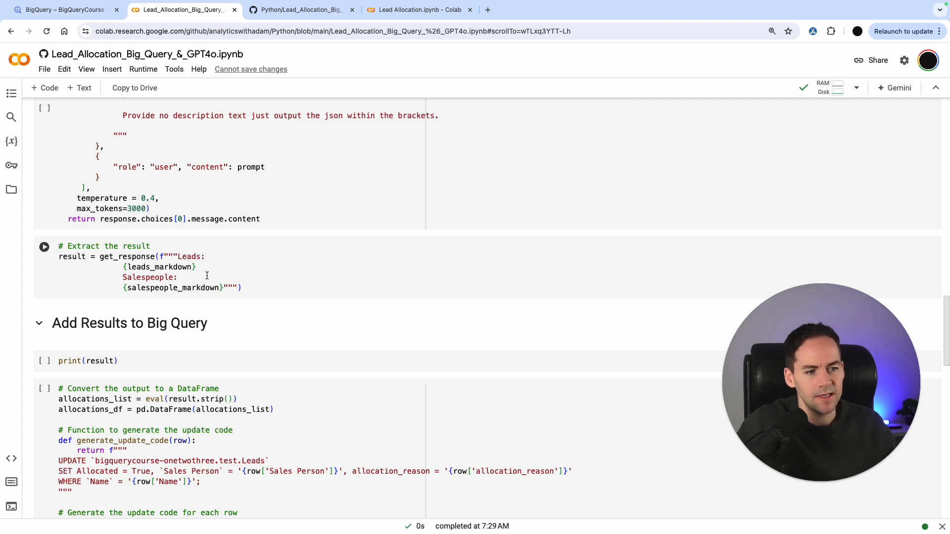
scroll(up, 3)
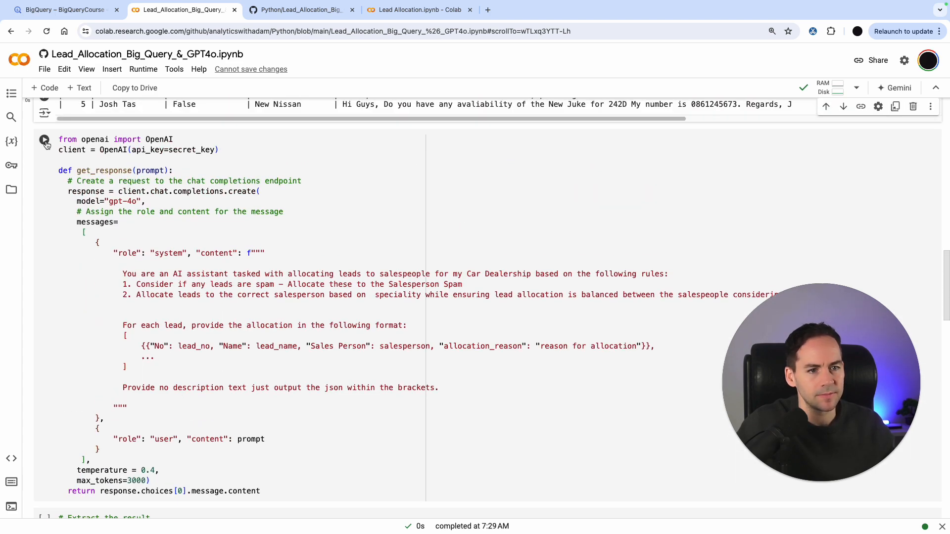
Step: Run the GPT-4o request cell and print allocations for all ten leads, two flagged spam
click(44, 139)
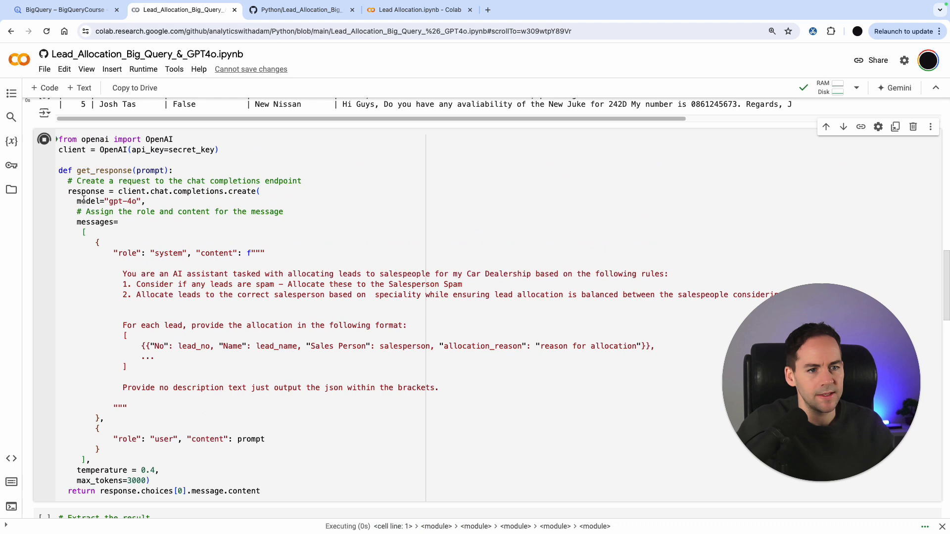
scroll(down, 3)
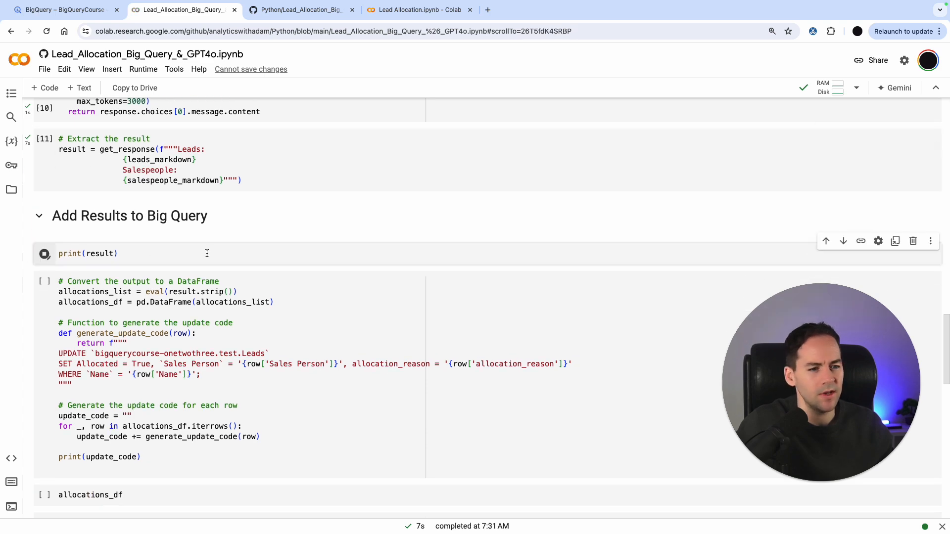
click(44, 253)
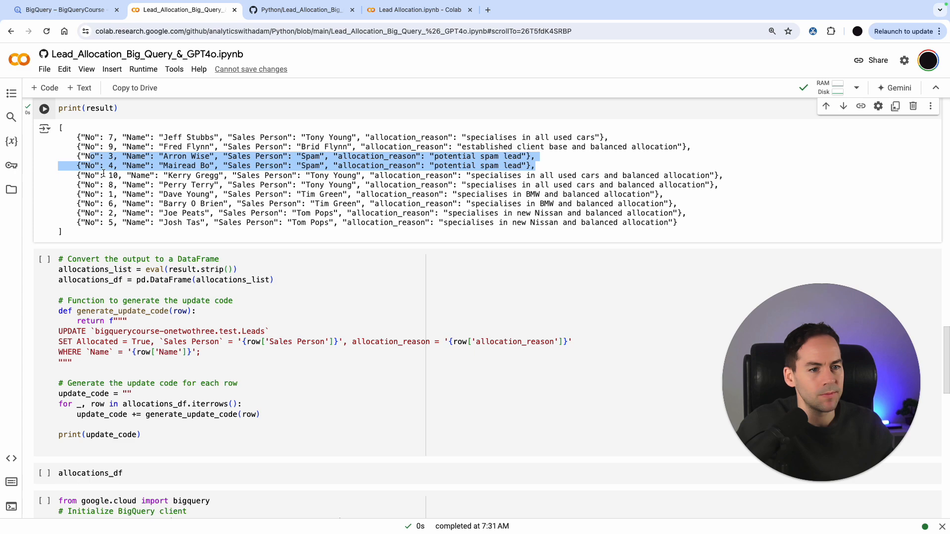
scroll(down, 3)
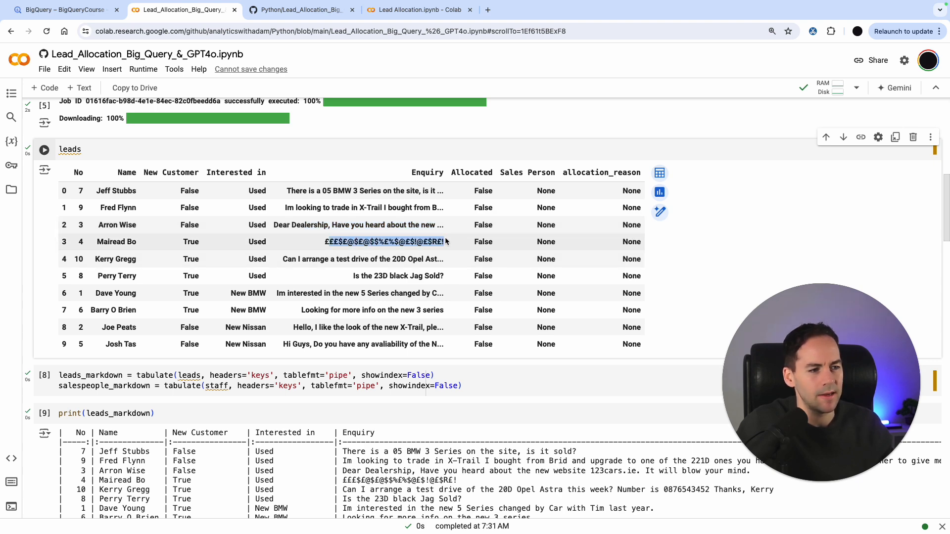
scroll(down, 3)
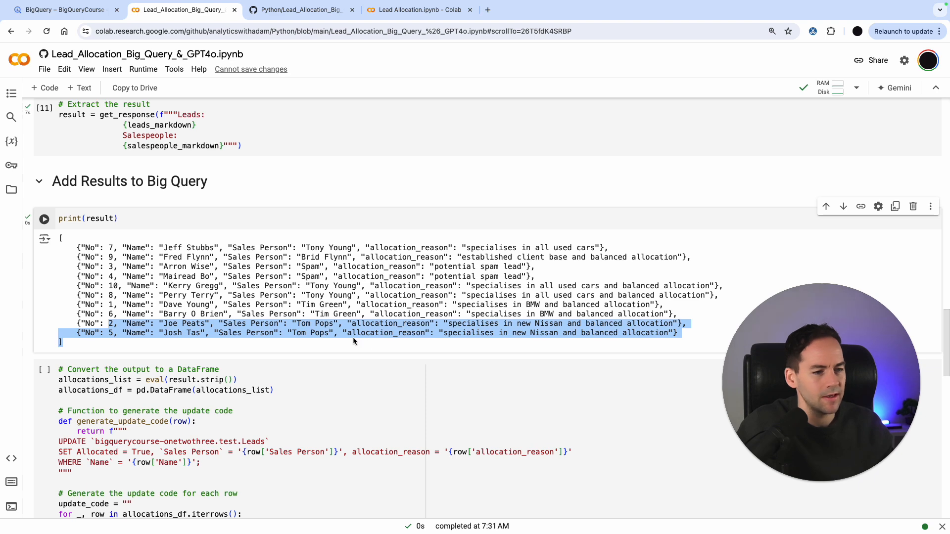
scroll(up, 3)
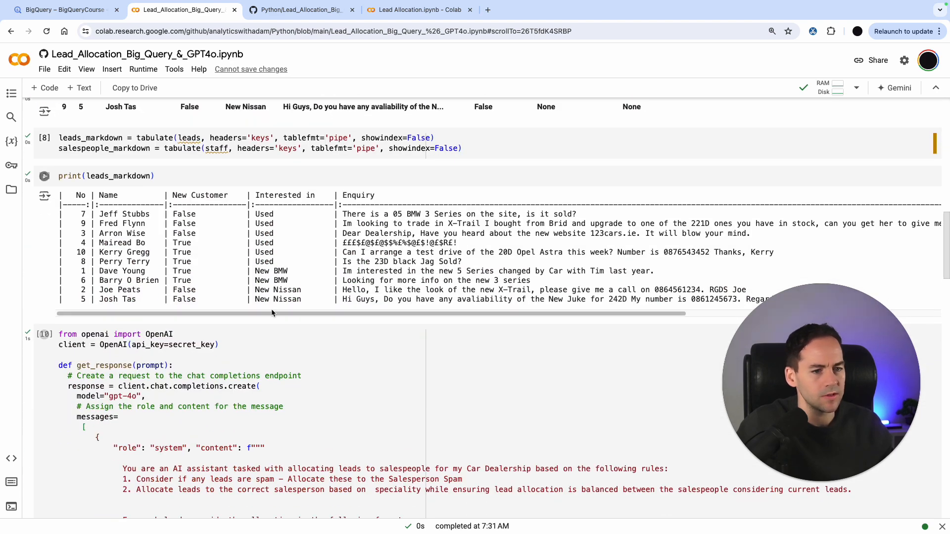
scroll(up, 3)
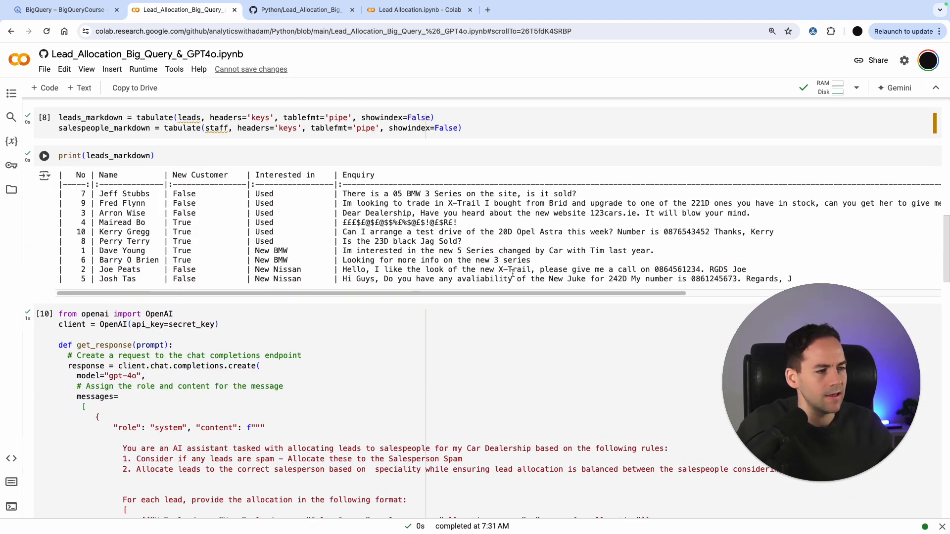
double_click(483, 278)
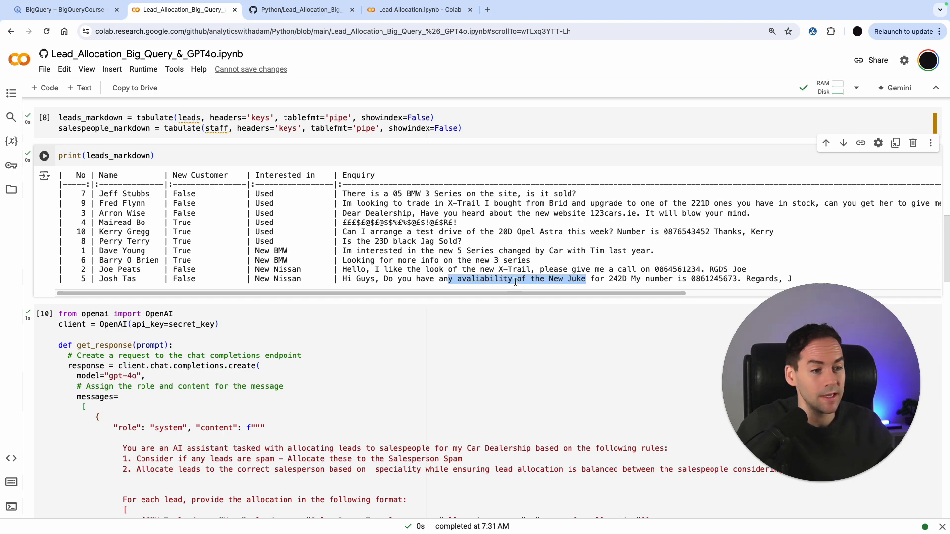
scroll(down, 3)
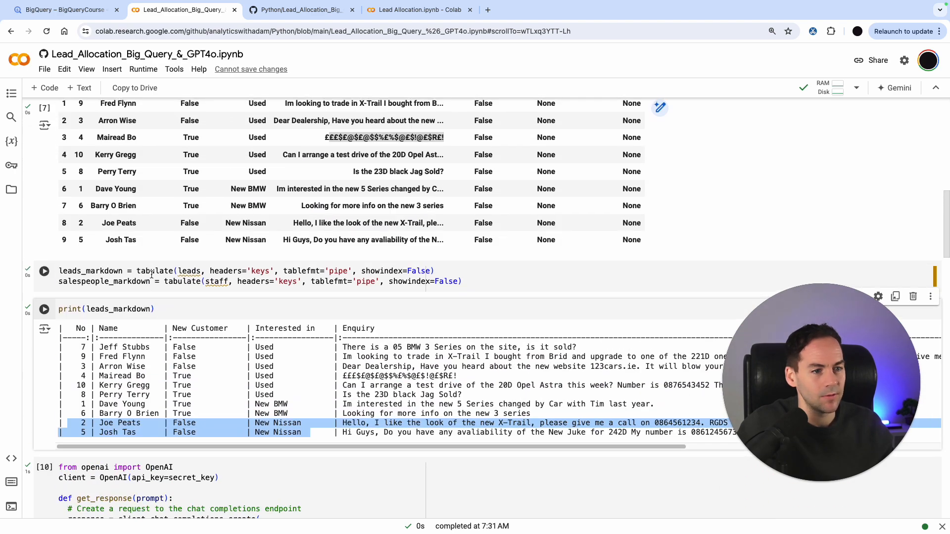
scroll(up, 3)
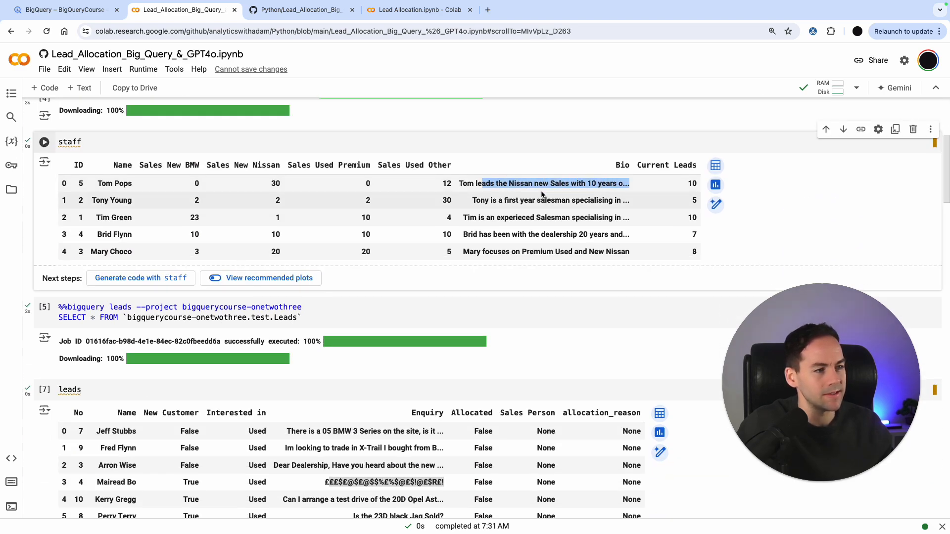
scroll(down, 3)
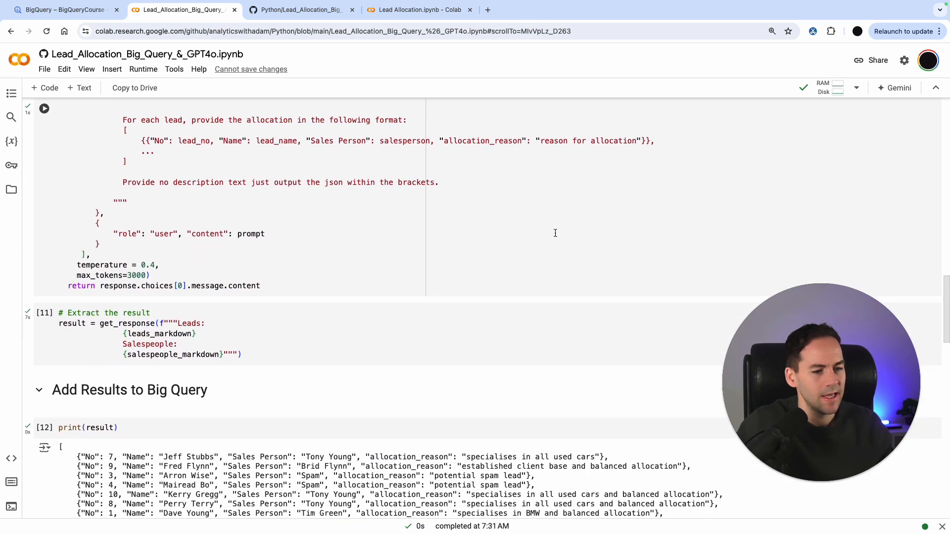
scroll(down, 3)
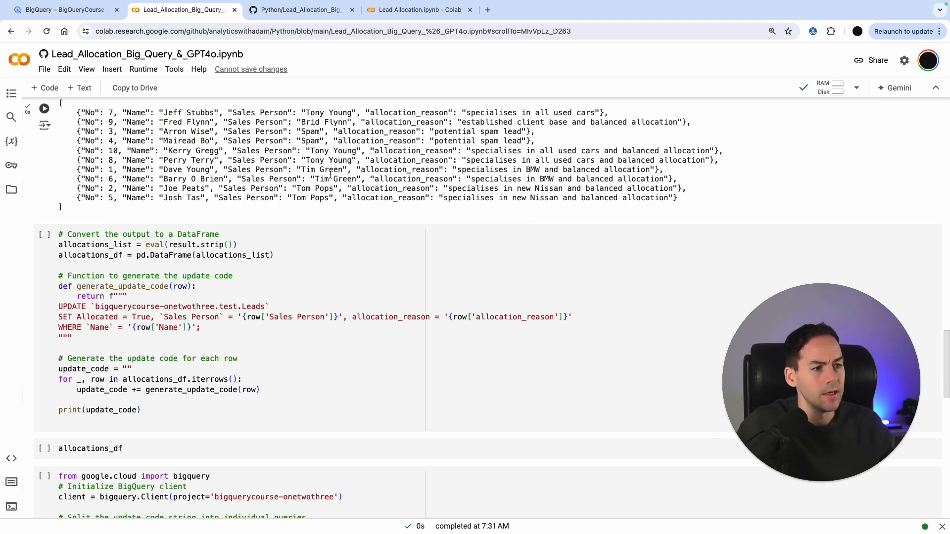
scroll(down, 3)
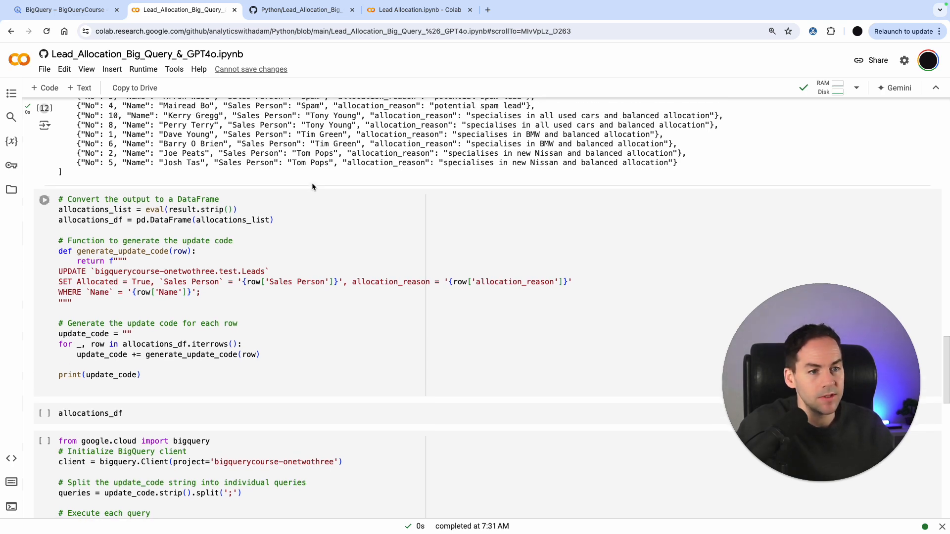
scroll(up, 3)
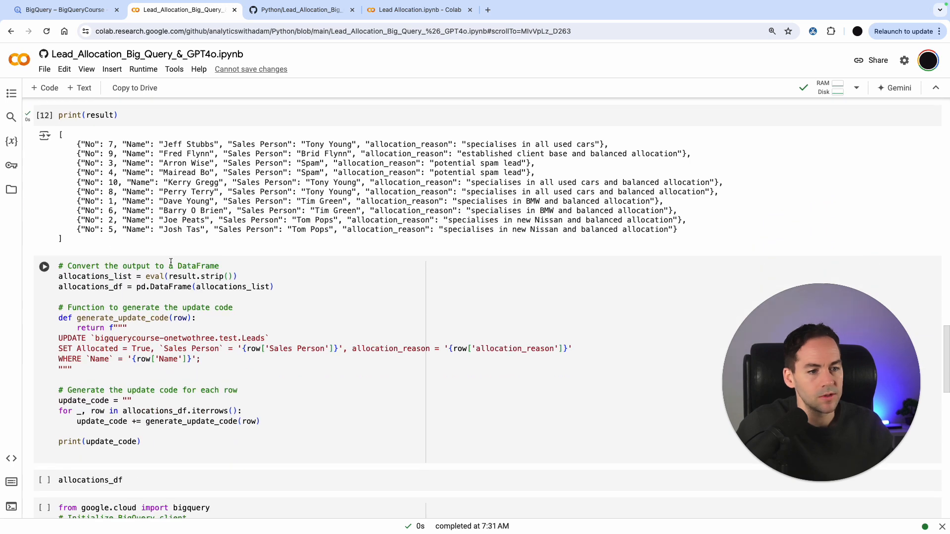
scroll(down, 3)
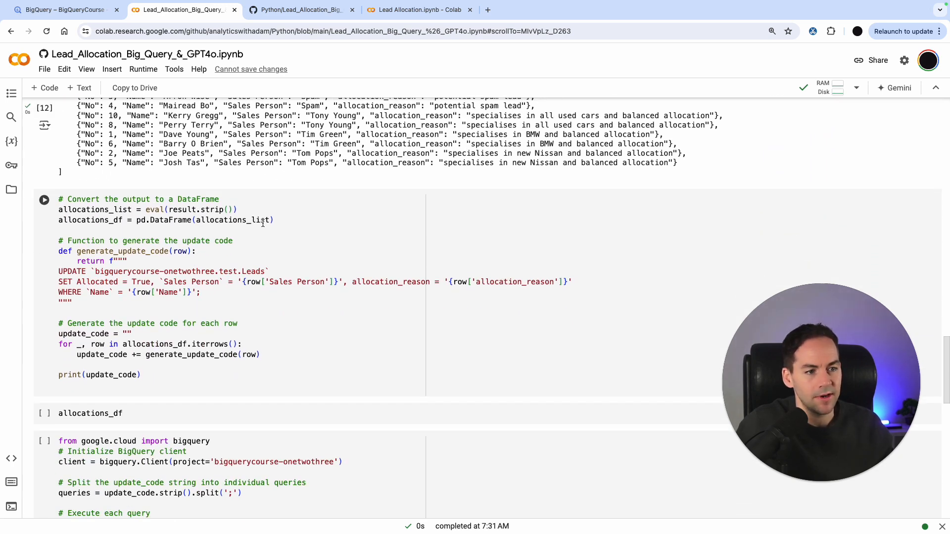
scroll(down, 3)
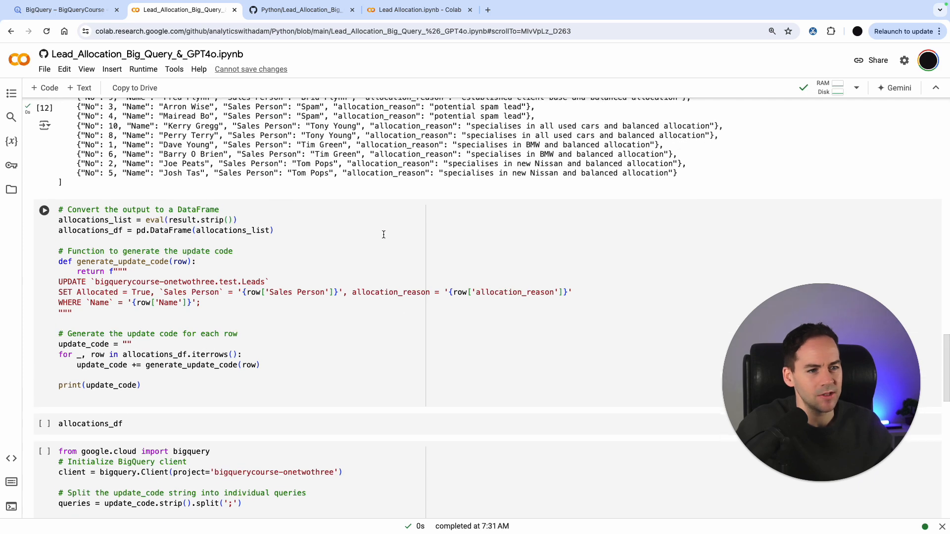
scroll(up, 3)
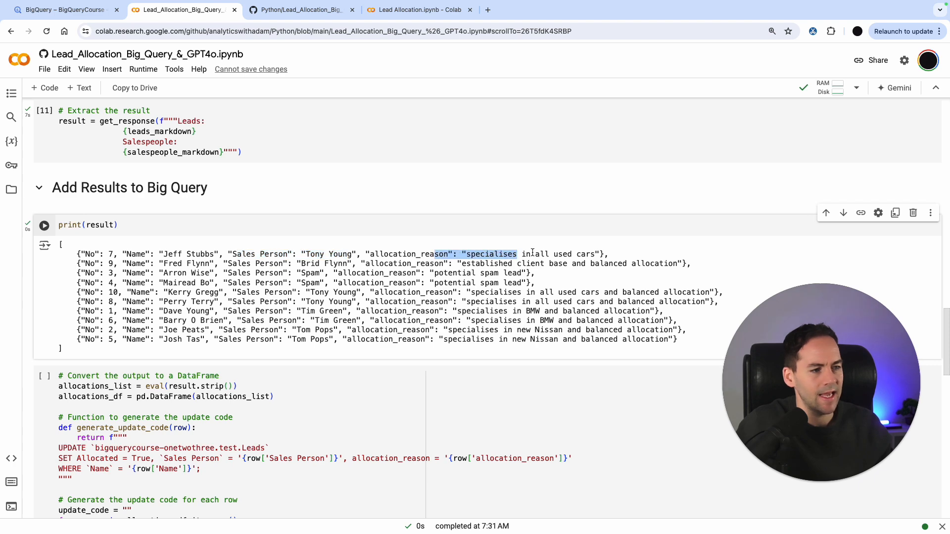
scroll(down, 3)
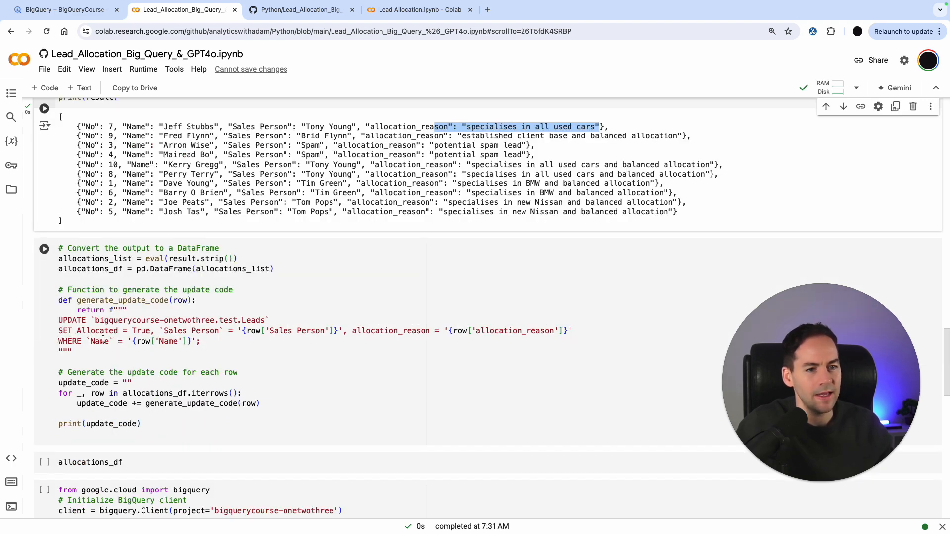
scroll(up, 3)
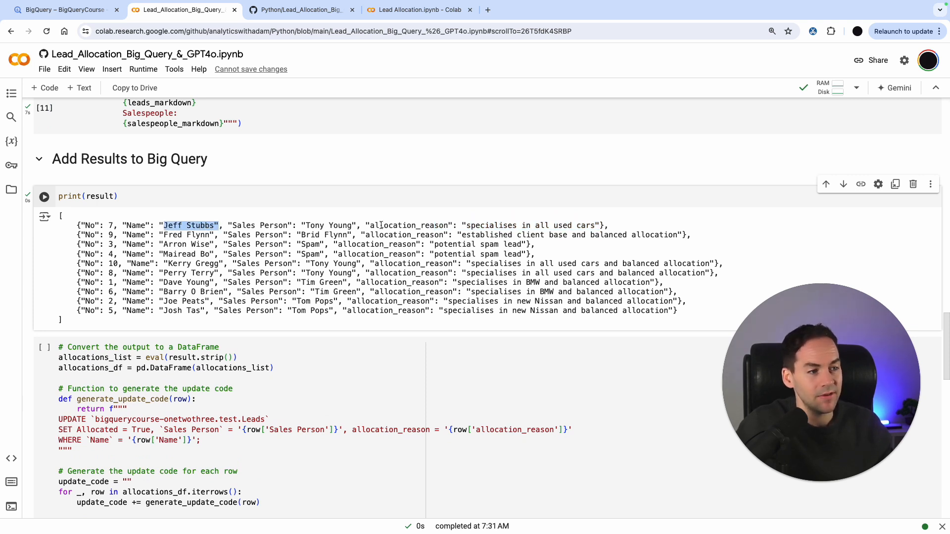
scroll(down, 3)
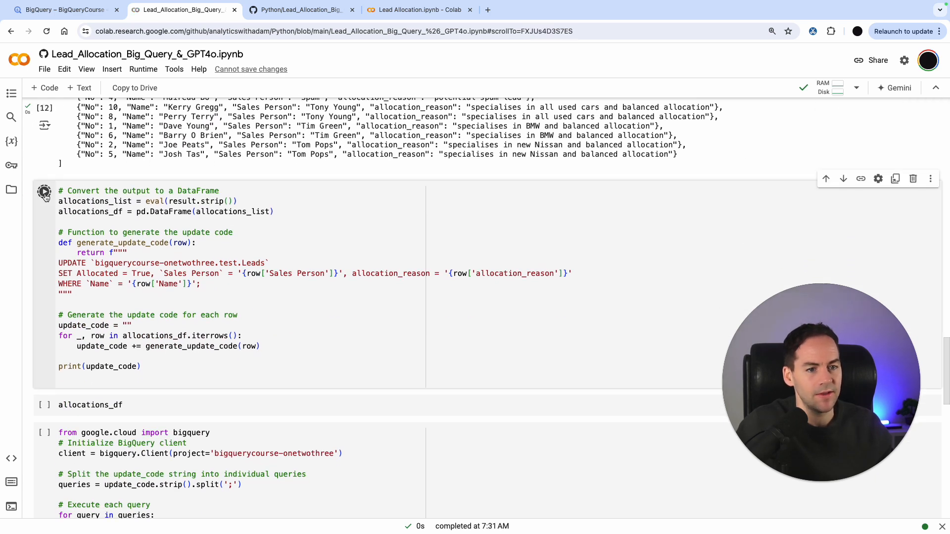
Step: Build the allocations DataFrame and print ten BigQuery UPDATE statements, one per lead
click(44, 193)
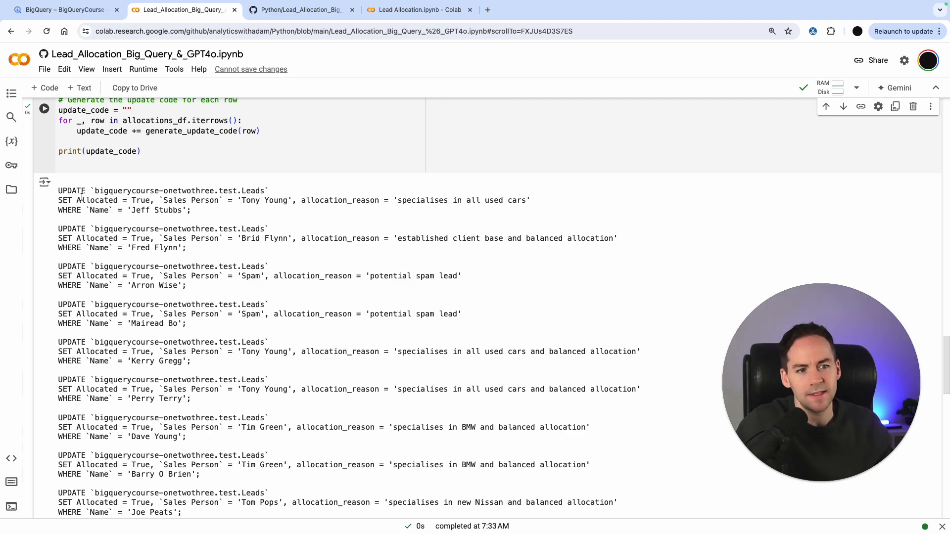
scroll(down, 3)
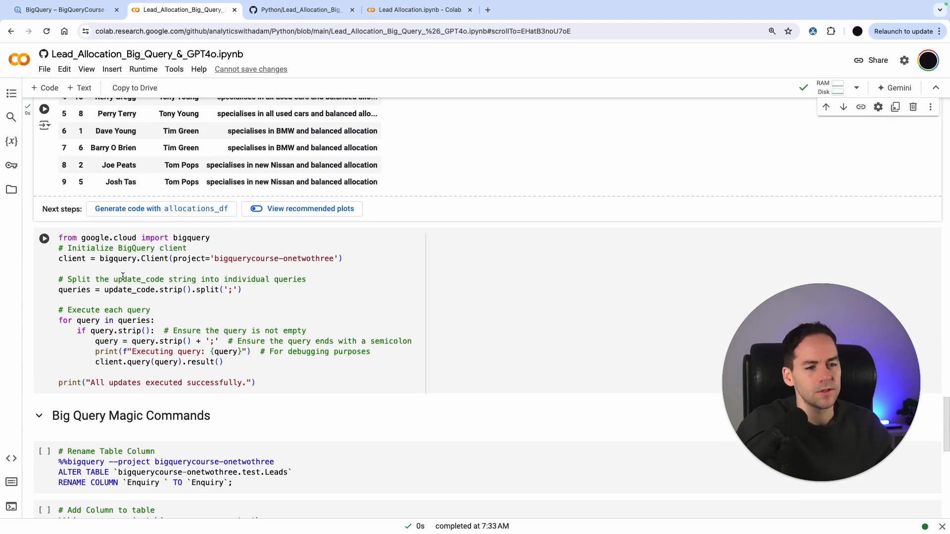
scroll(up, 3)
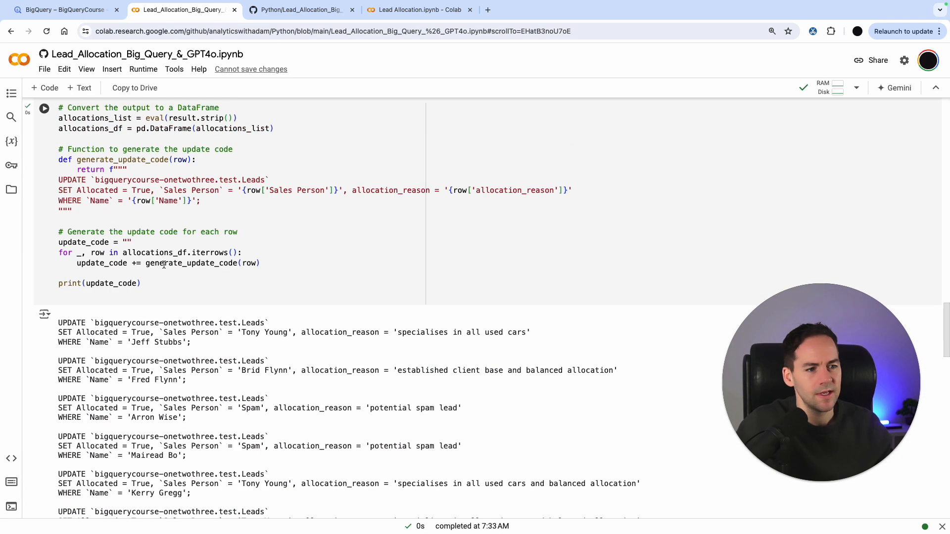
scroll(down, 3)
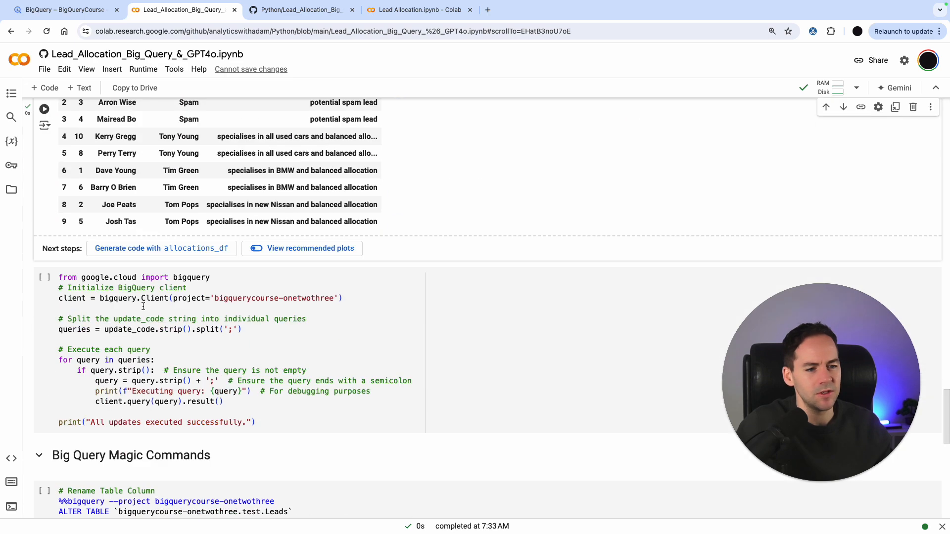
scroll(down, 3)
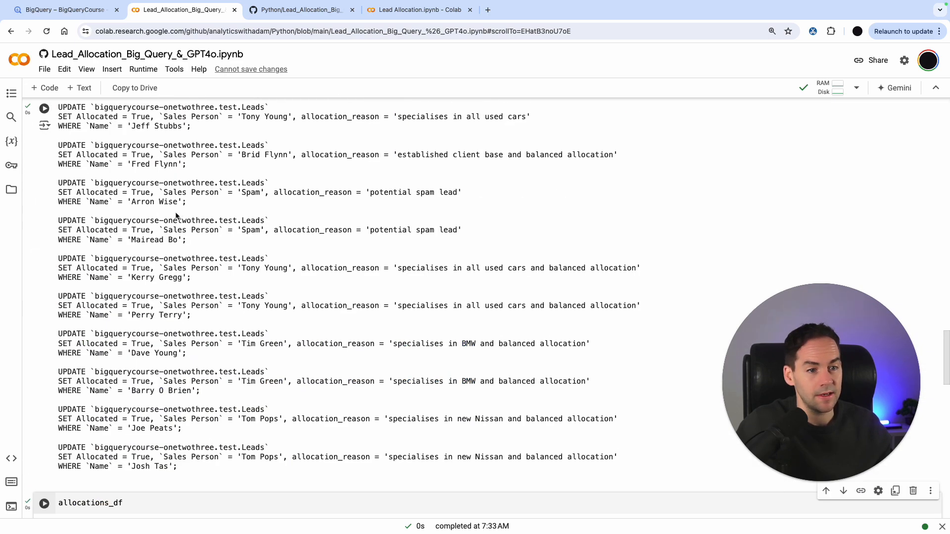
scroll(down, 3)
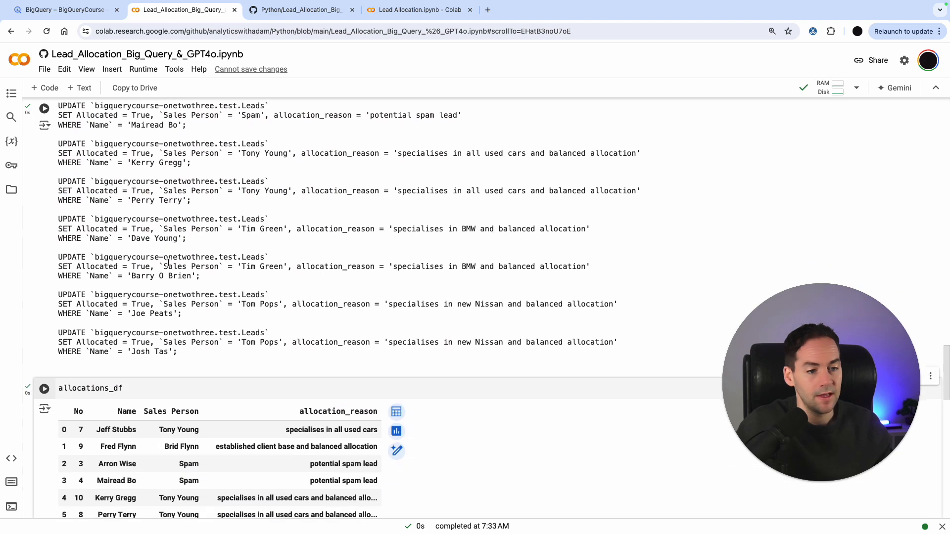
scroll(up, 3)
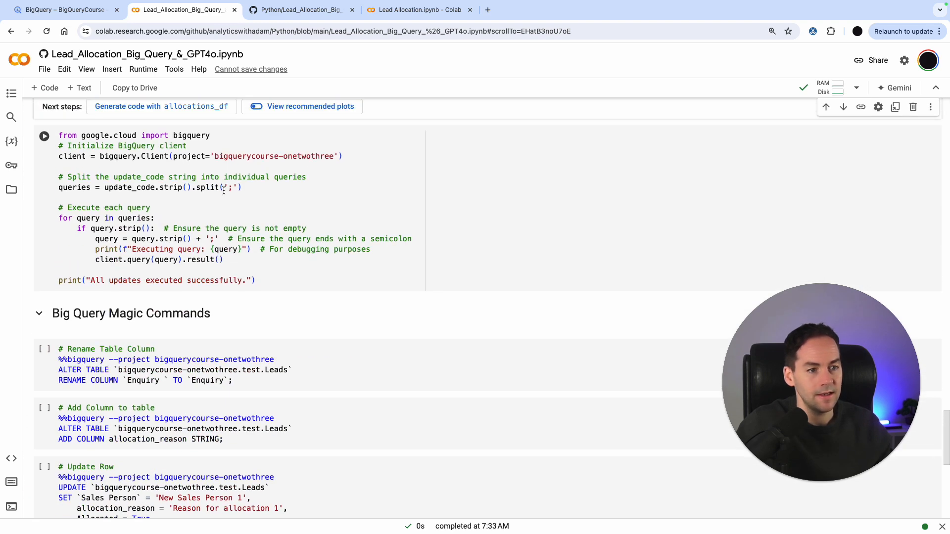
scroll(down, 3)
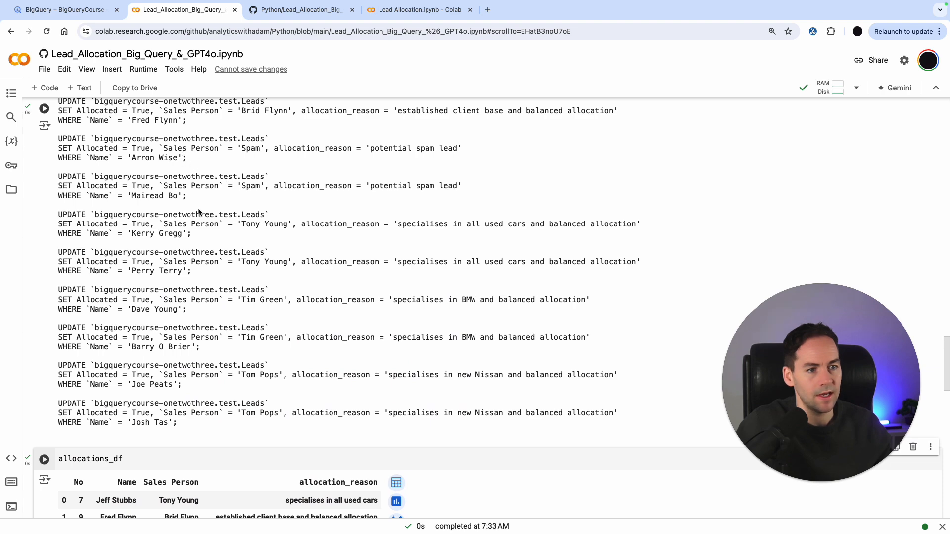
scroll(down, 3)
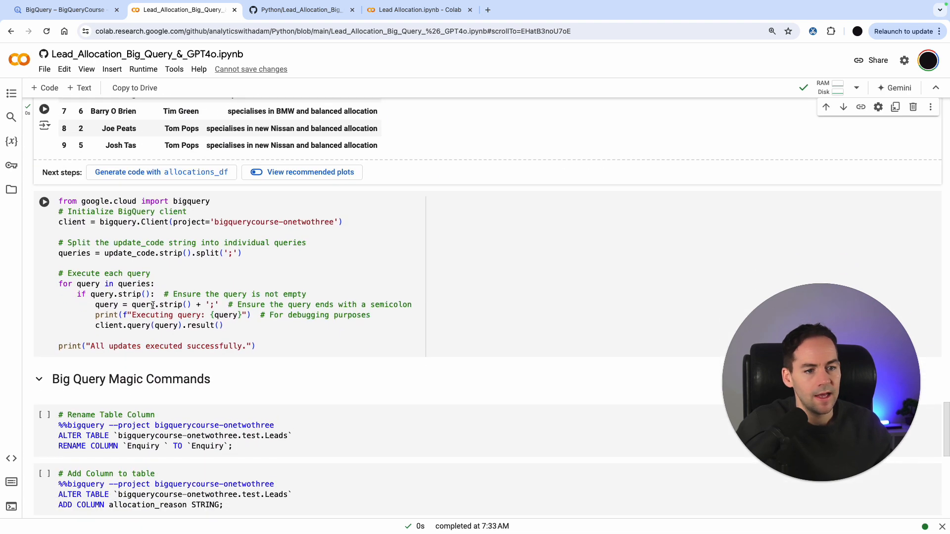
scroll(down, 3)
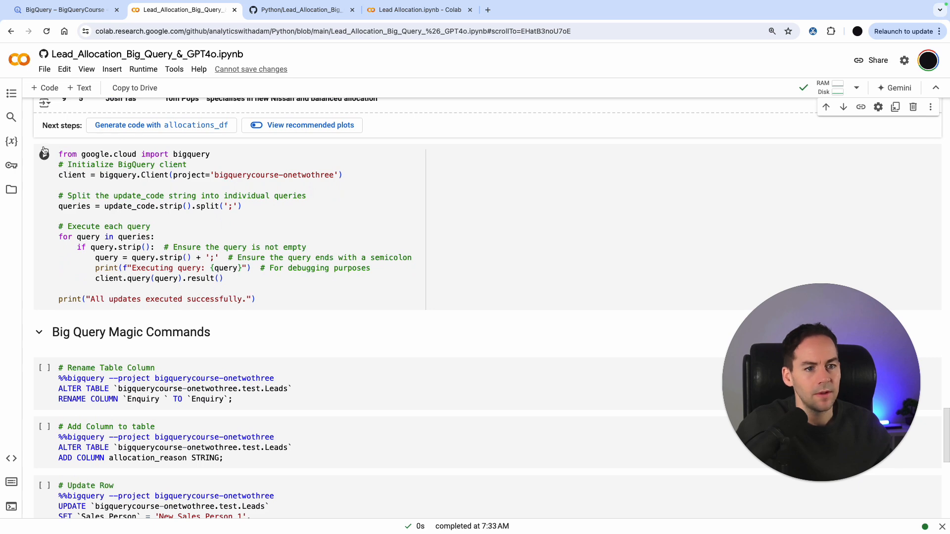
Step: Run the BigQuery client cell that executes each UPDATE query against the Leads table
click(44, 154)
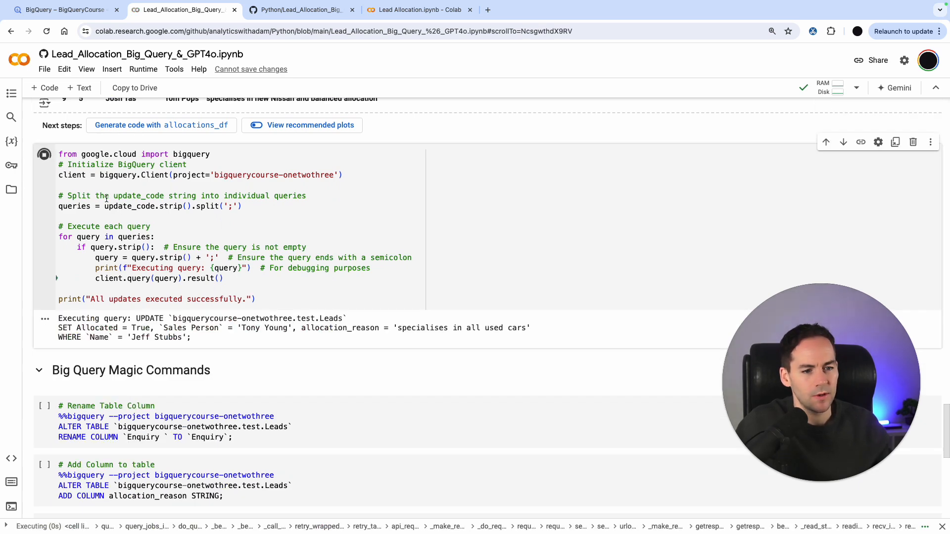
scroll(down, 3)
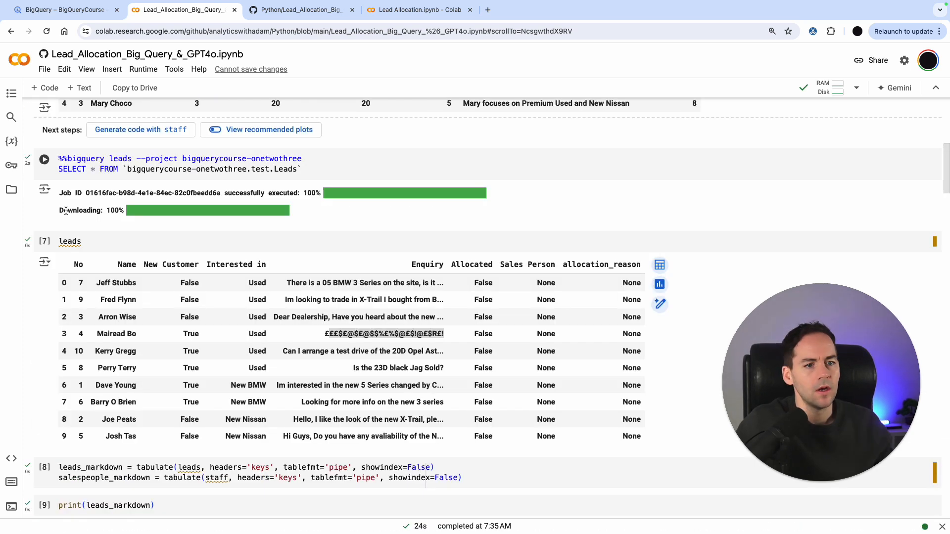
Step: Re-query Leads showing ten allocated leads with salespeople and reasons, then switch to GitHub
click(44, 158)
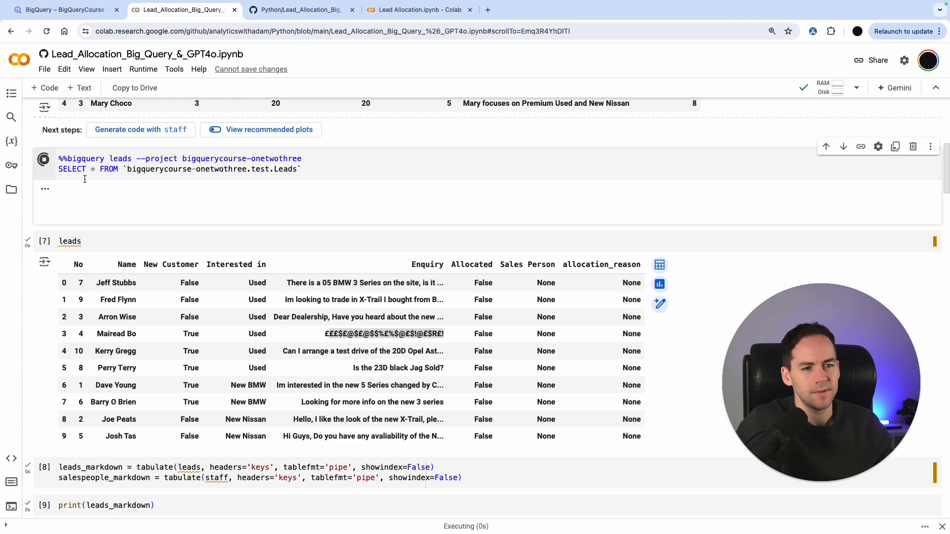
click(43, 158)
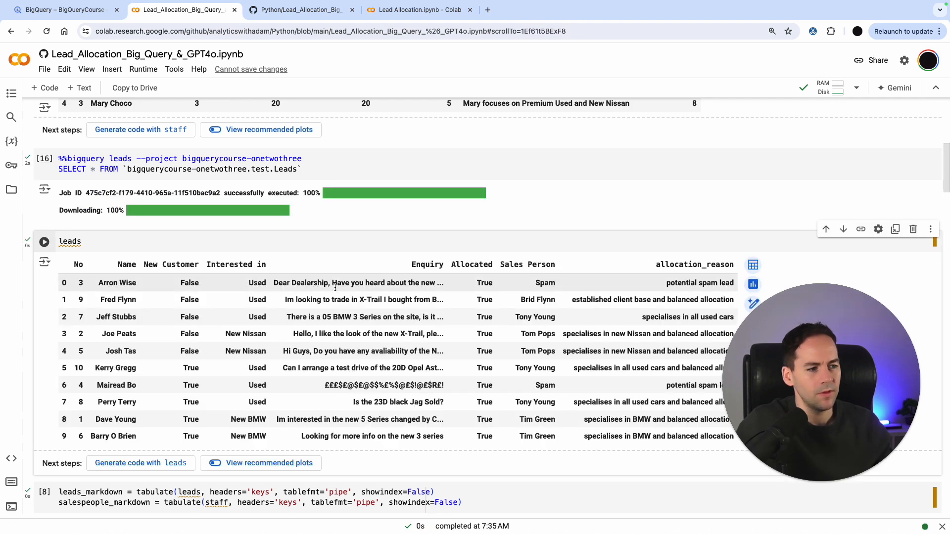
scroll(down, 3)
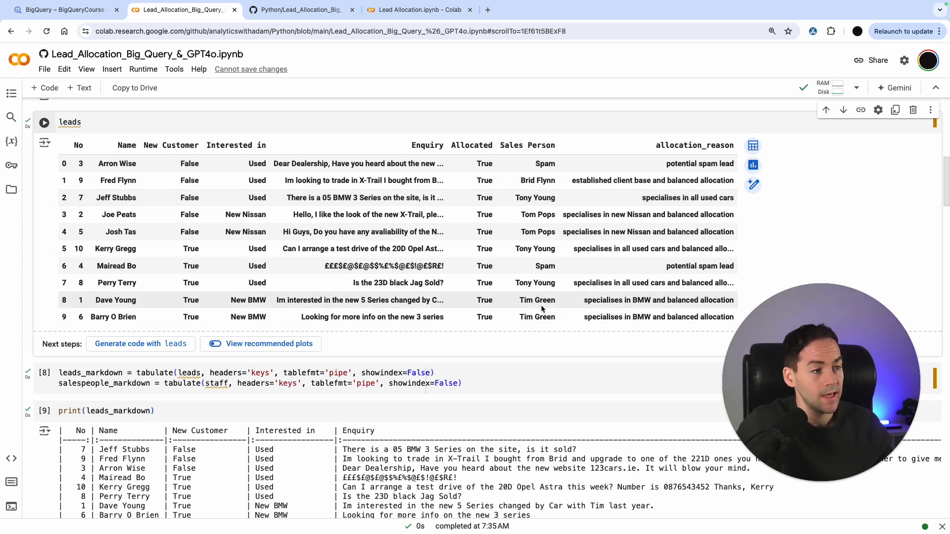
mouse_move(545, 162)
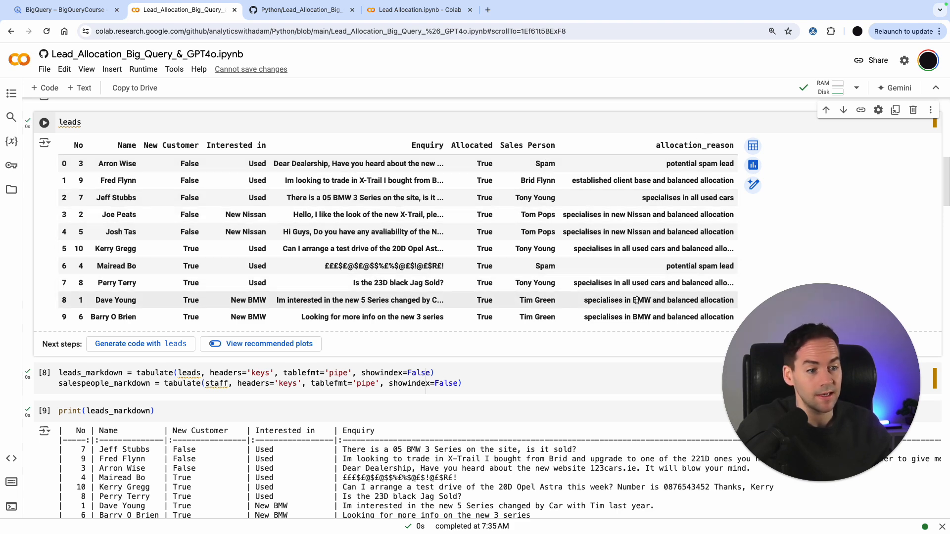
click(297, 10)
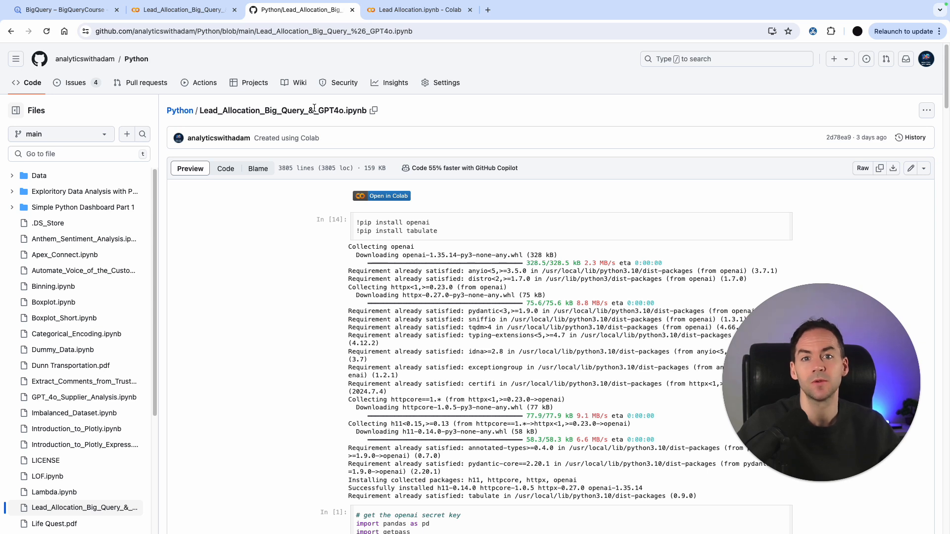